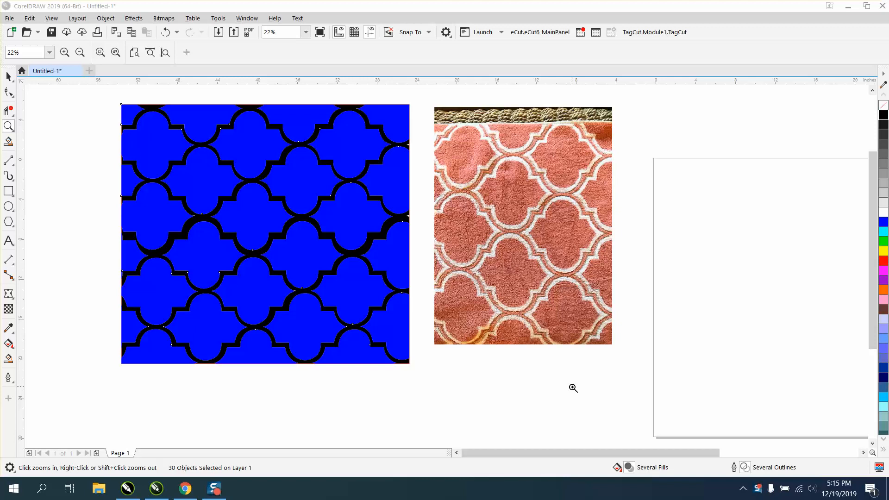
Draw a rectangle over the photo's central lobe with a 20 px outline and rounded corners.
click(8, 76)
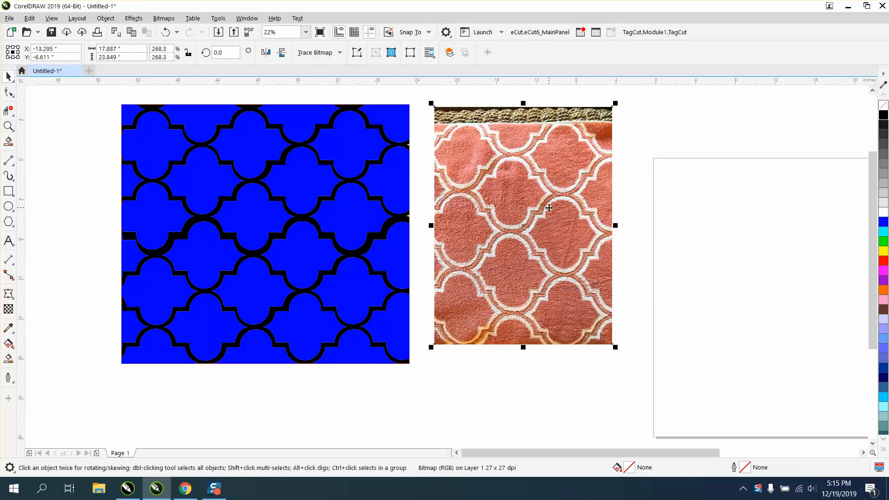
mouse_move(494, 182)
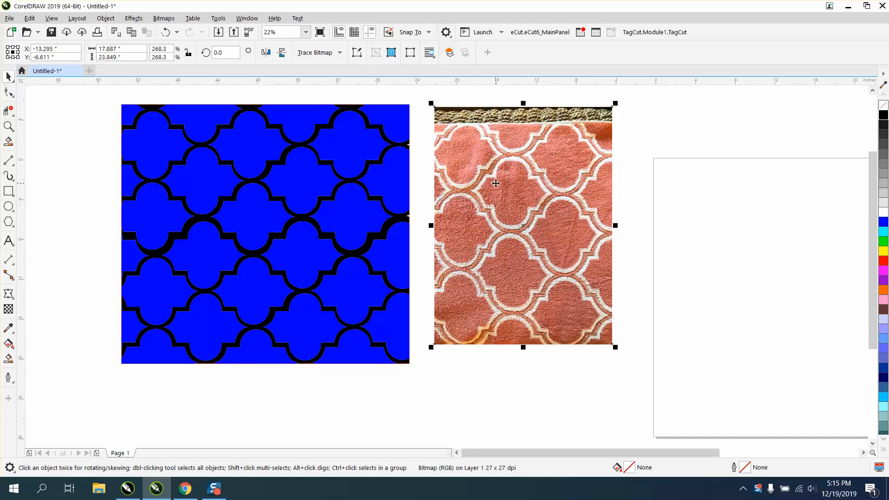
mouse_move(507, 234)
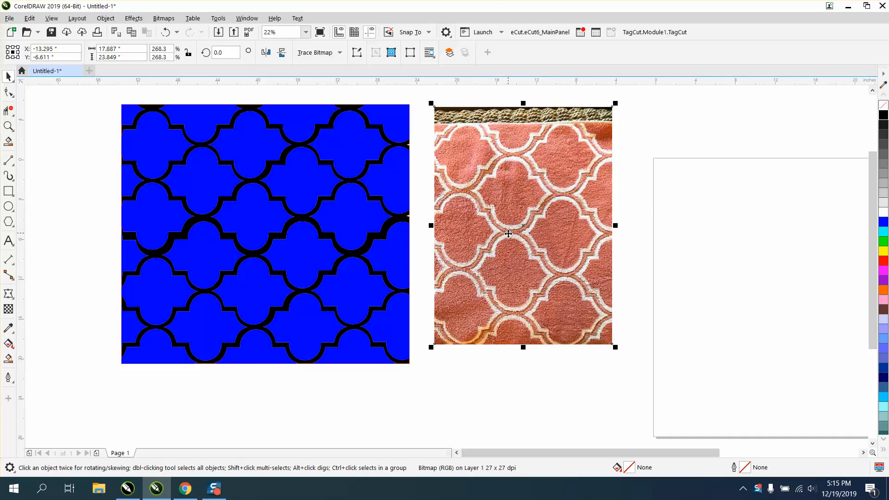
mouse_move(498, 227)
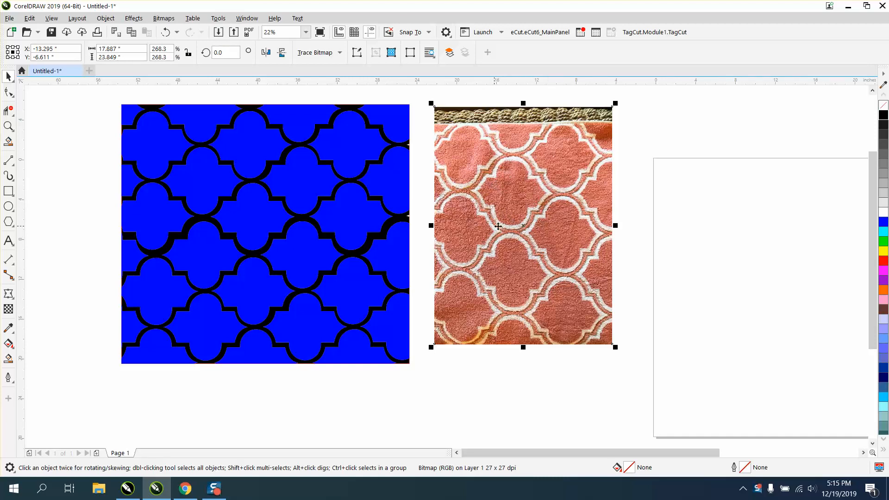
mouse_move(317, 181)
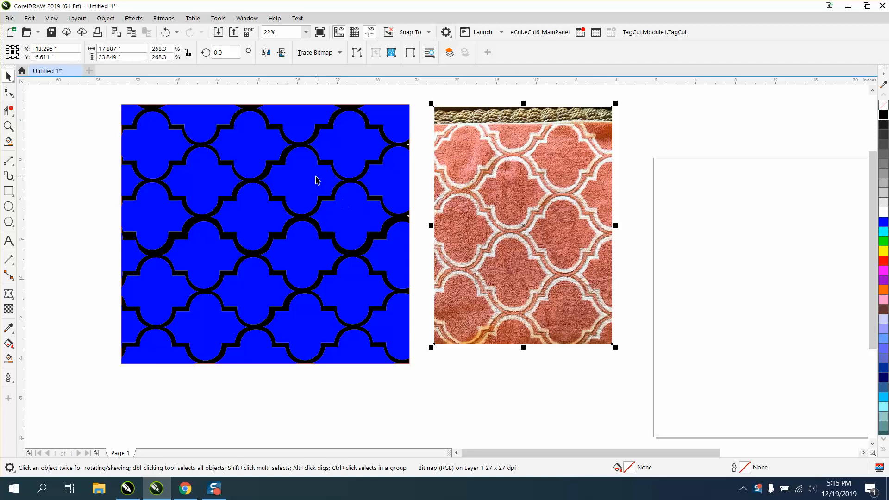
mouse_move(324, 237)
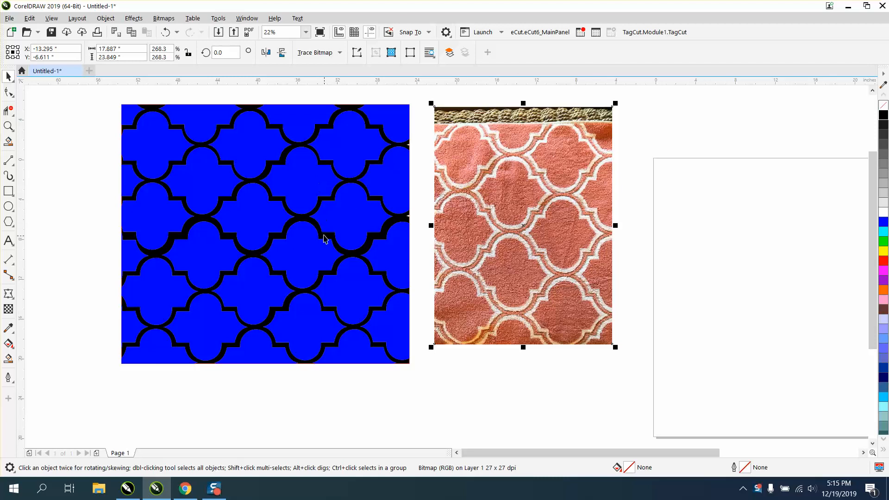
mouse_move(386, 202)
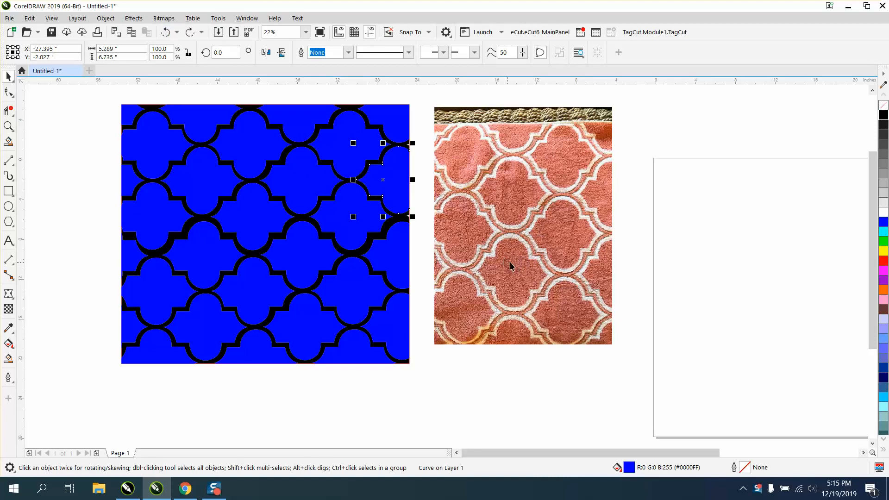
mouse_move(567, 231)
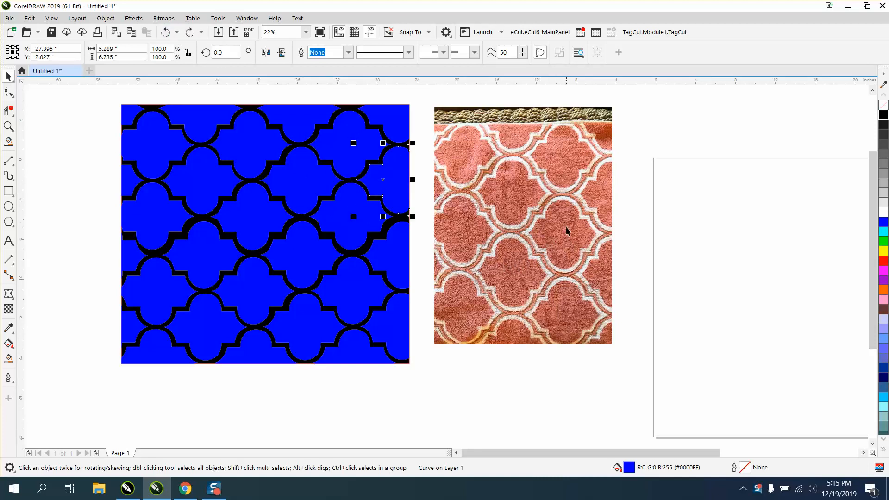
mouse_move(589, 226)
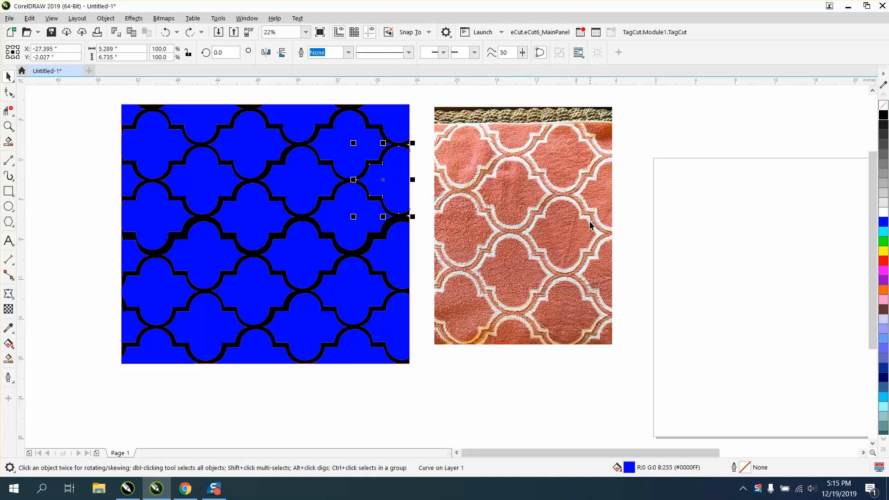
mouse_move(573, 242)
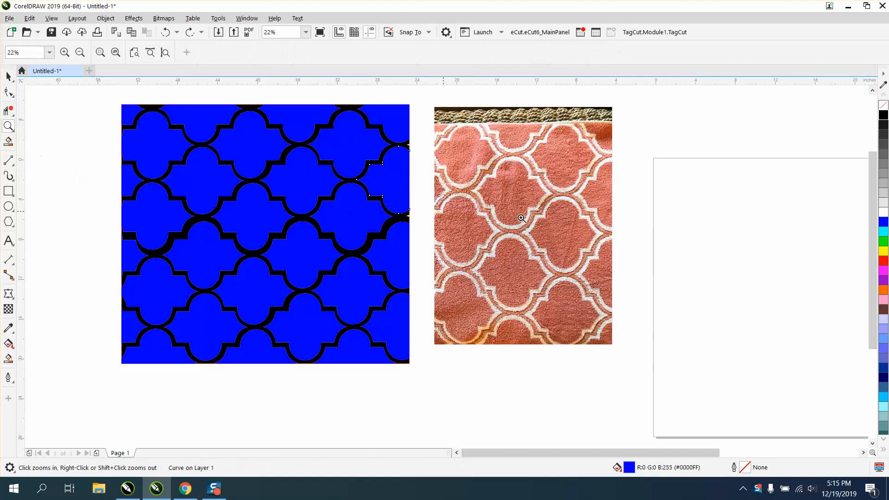
click(521, 219)
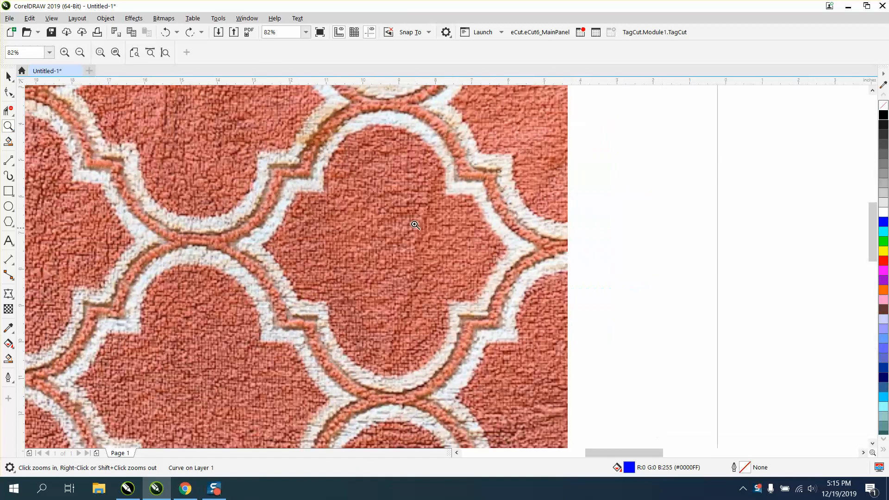
click(9, 191)
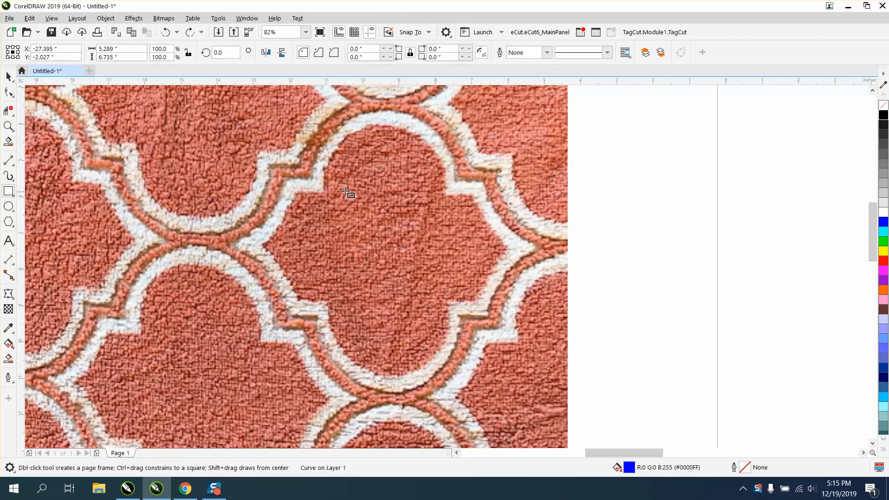
drag(341, 120, 446, 384)
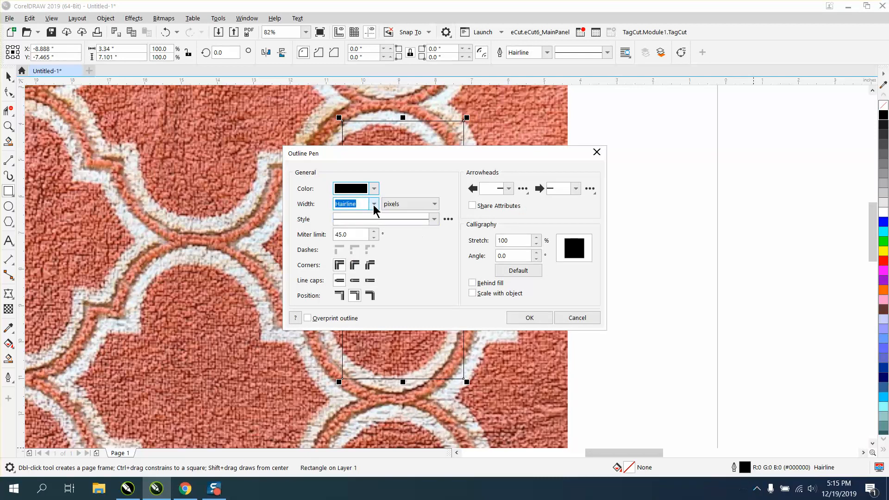
click(529, 317)
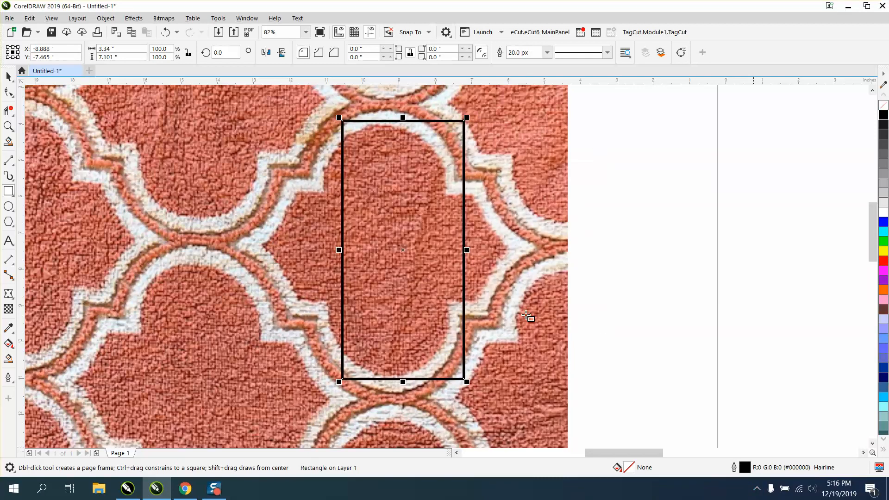
click(317, 52)
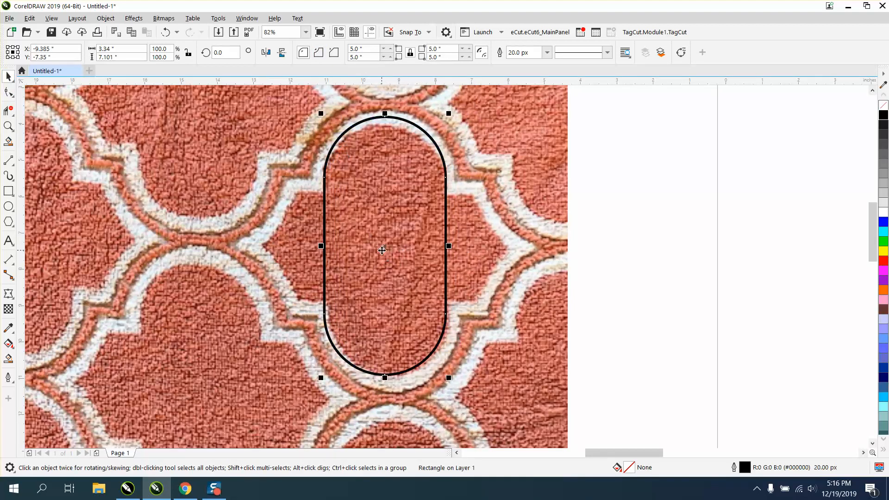
mouse_move(387, 375)
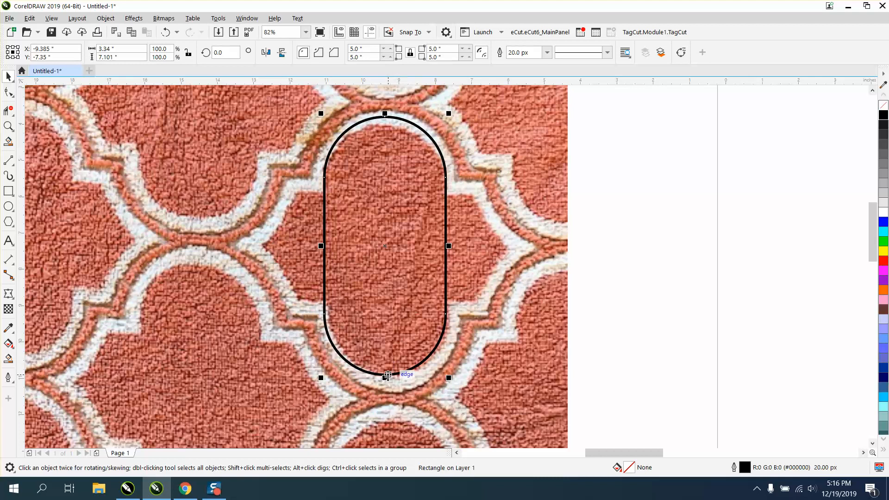
Stretch and widen the rounded shape so it fits the central lobe.
drag(387, 377, 384, 388)
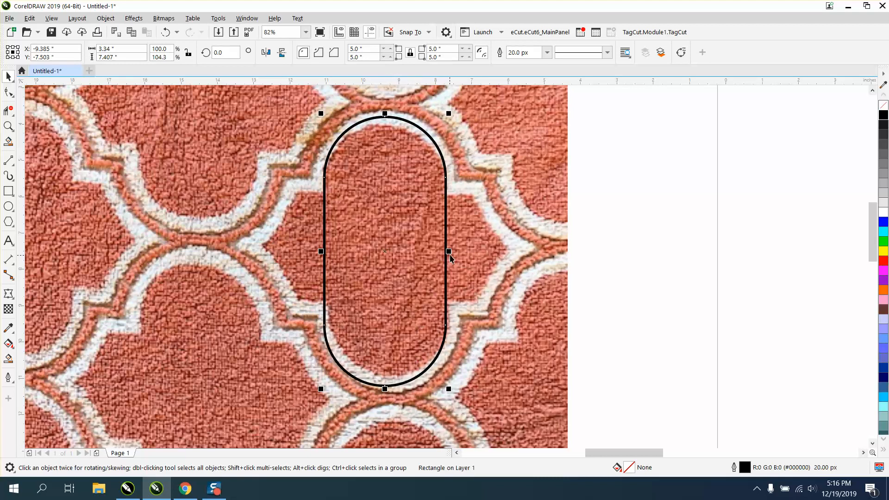
drag(448, 251, 453, 251)
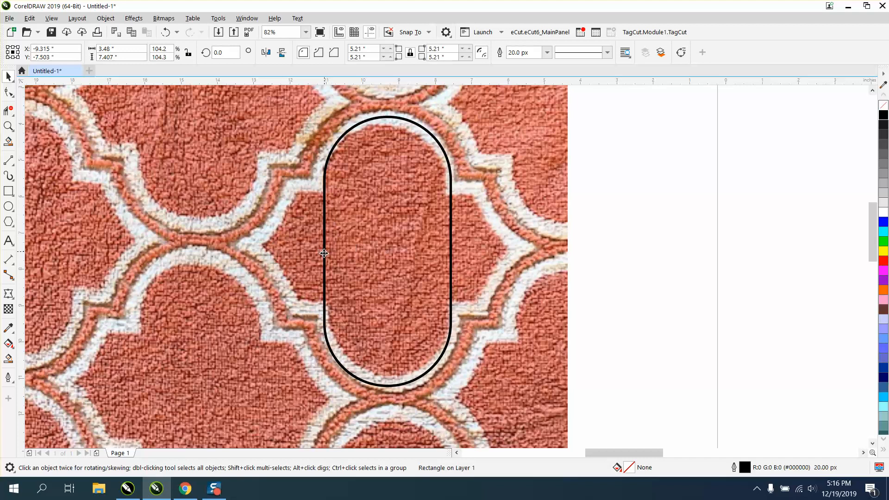
click(387, 251)
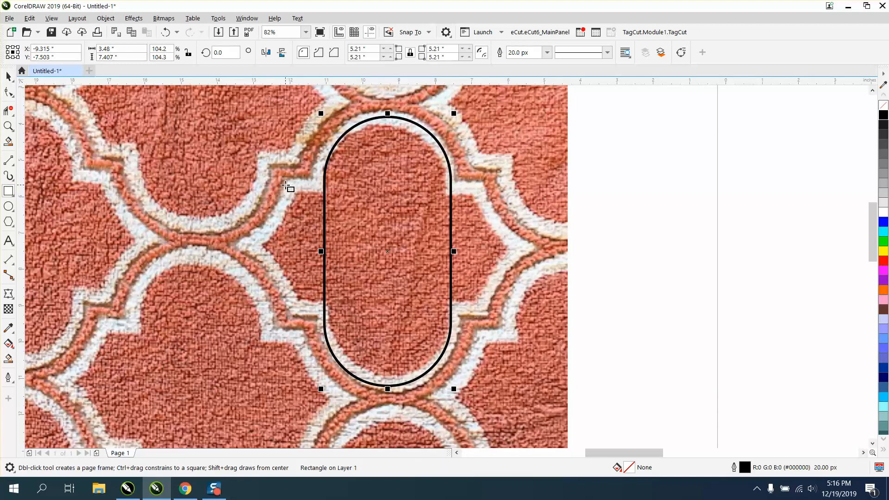
Draw a small rectangle and give it a black 20 px outline in Outline Pen, welding it with the pill.
drag(288, 183, 325, 315)
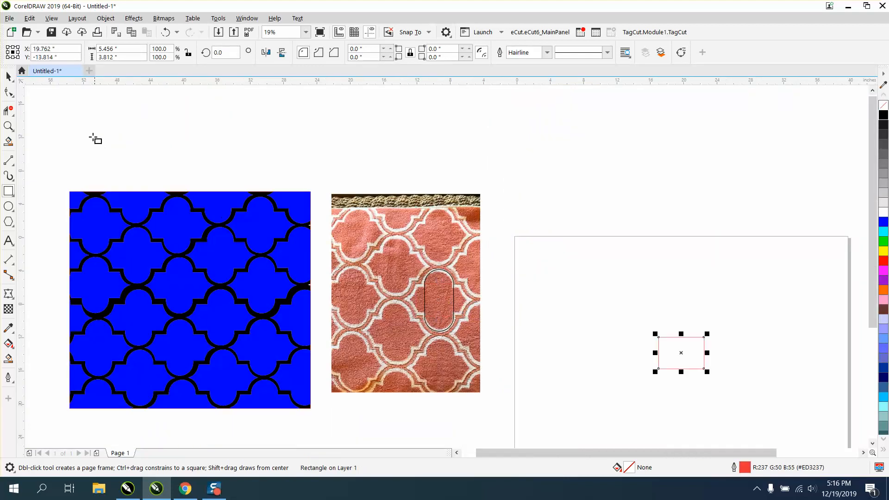
click(438, 299)
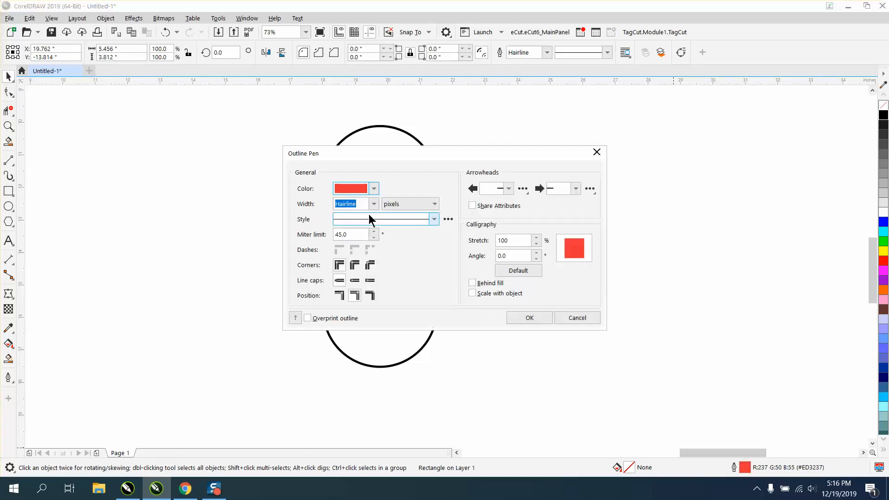
click(373, 188)
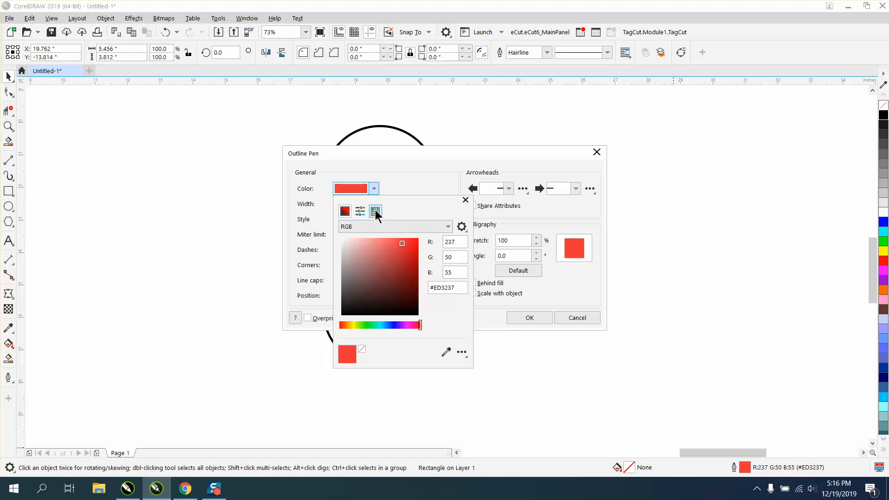
click(375, 210)
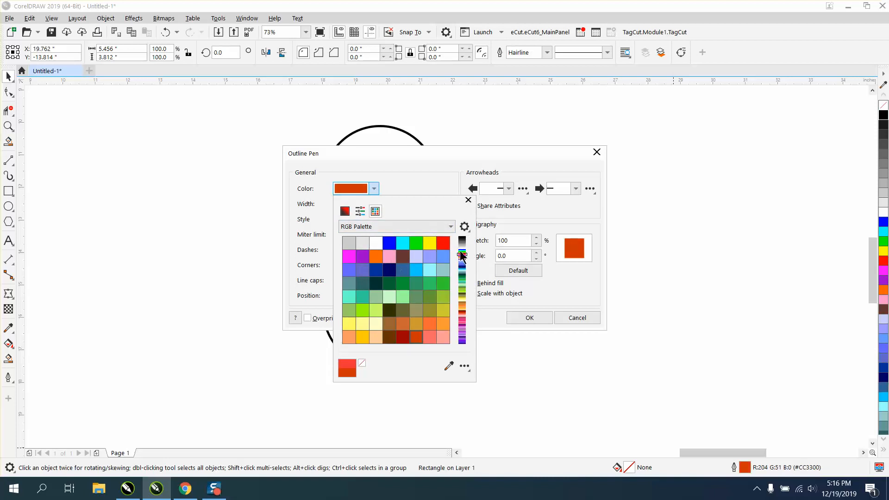
click(349, 242)
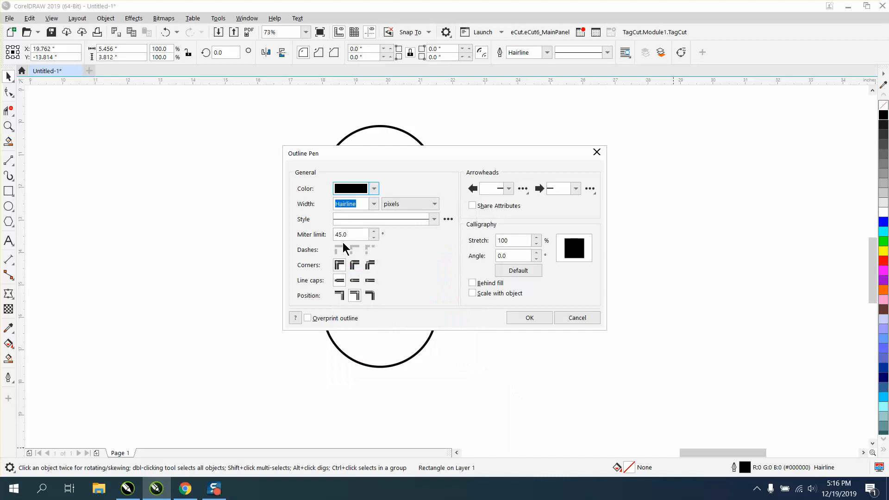
click(373, 204)
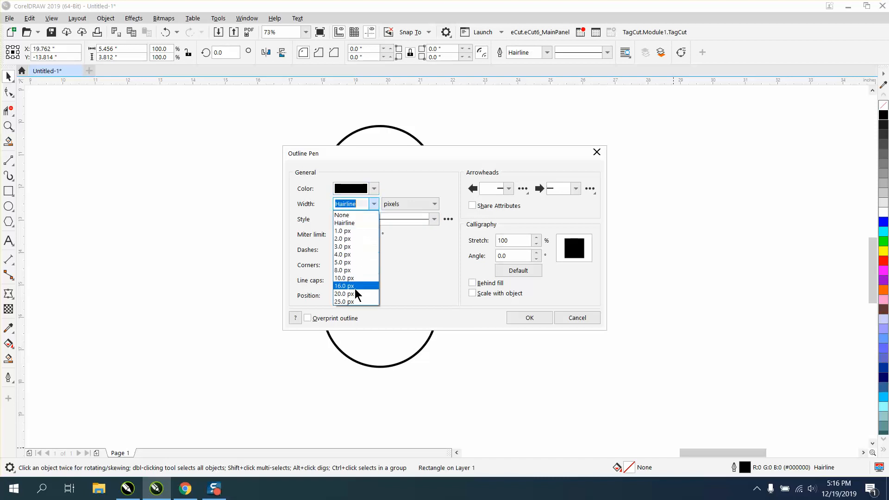
click(344, 293)
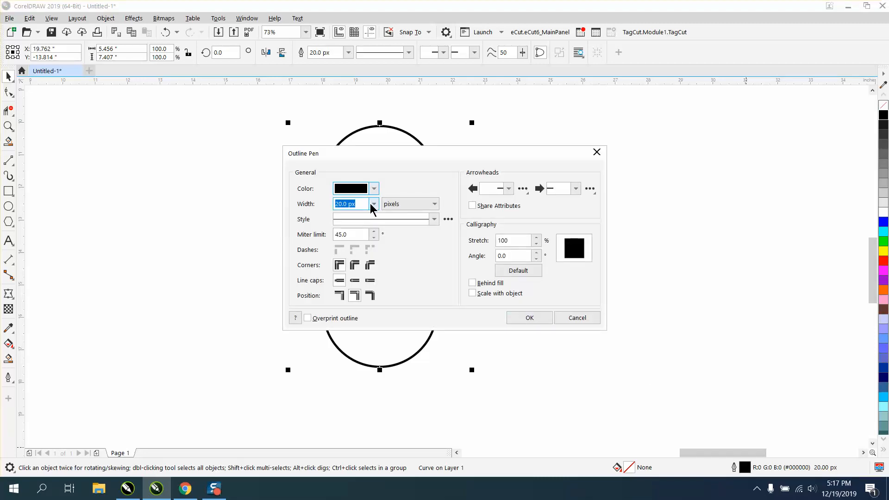
click(528, 318)
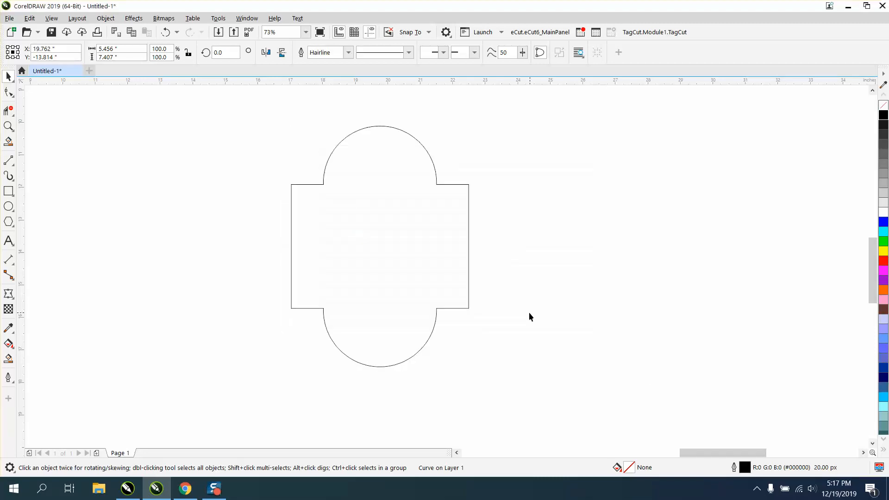
Zoom in to 75% on the traced tile outline over the rug photo.
click(8, 93)
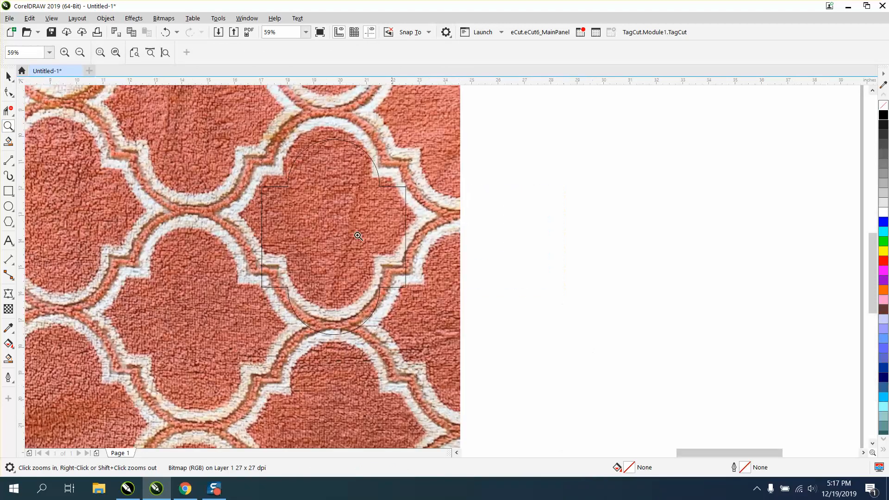
click(8, 77)
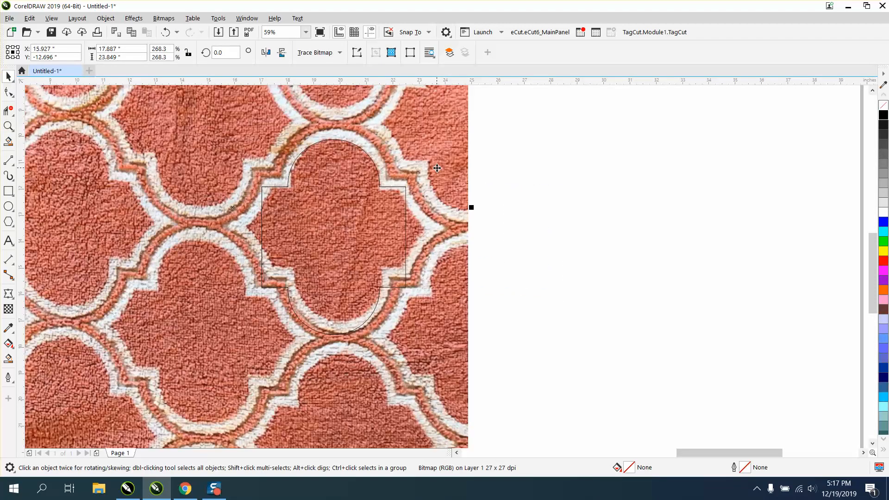
click(9, 127)
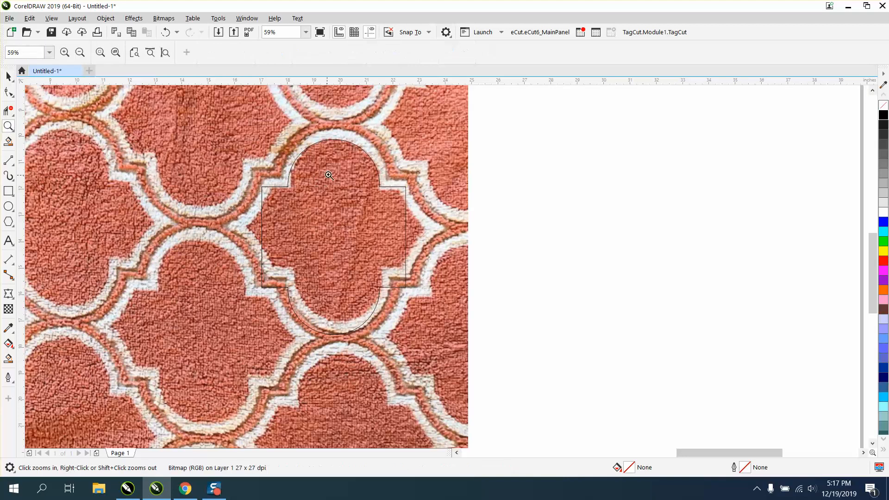
click(328, 175)
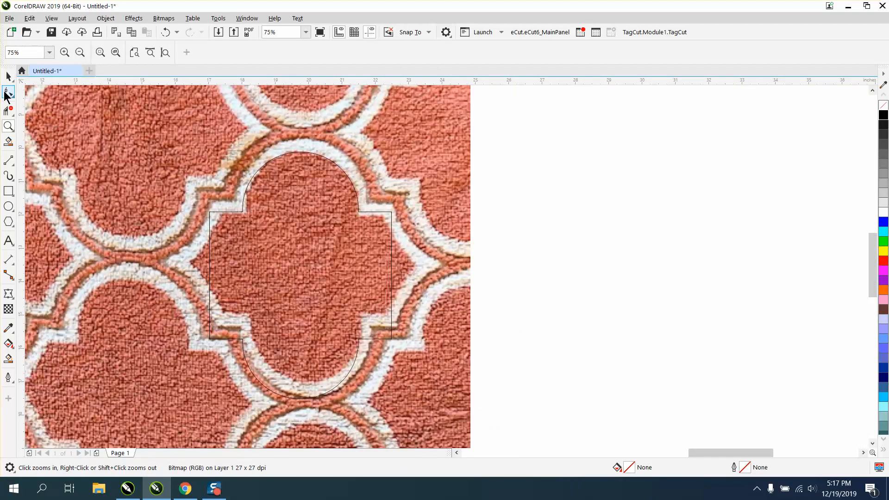
Node-edit the outline's right side into a pointed tip and convert that segment to a curve.
click(9, 92)
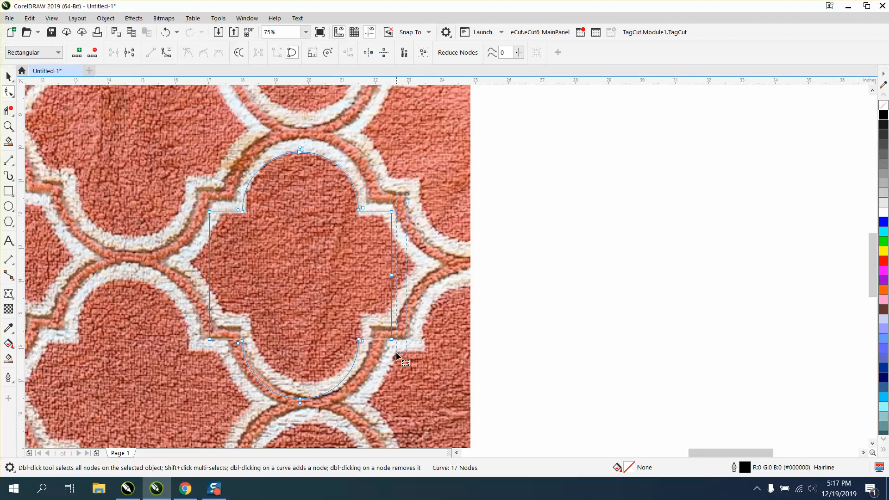
mouse_move(210, 113)
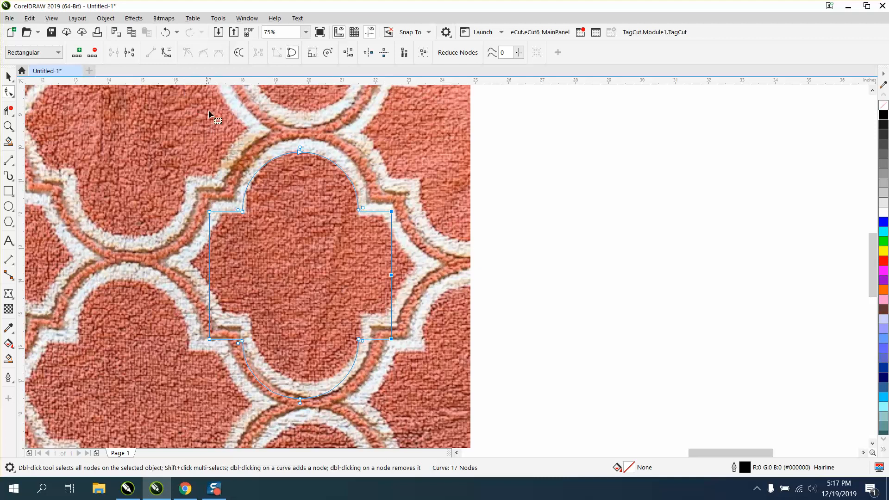
right_click(391, 278)
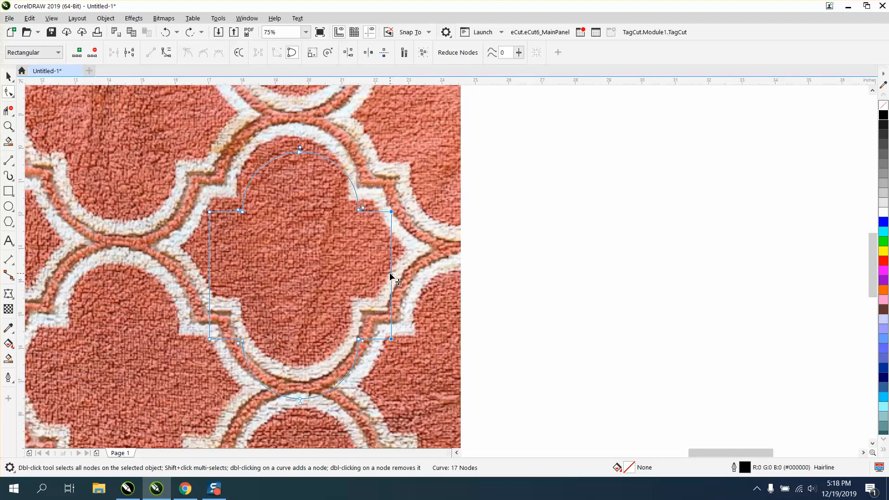
drag(389, 275, 418, 277)
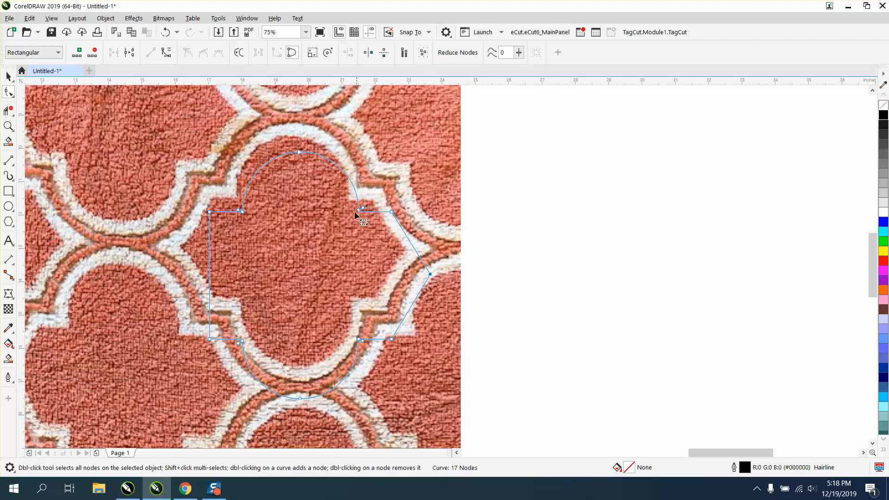
mouse_move(282, 165)
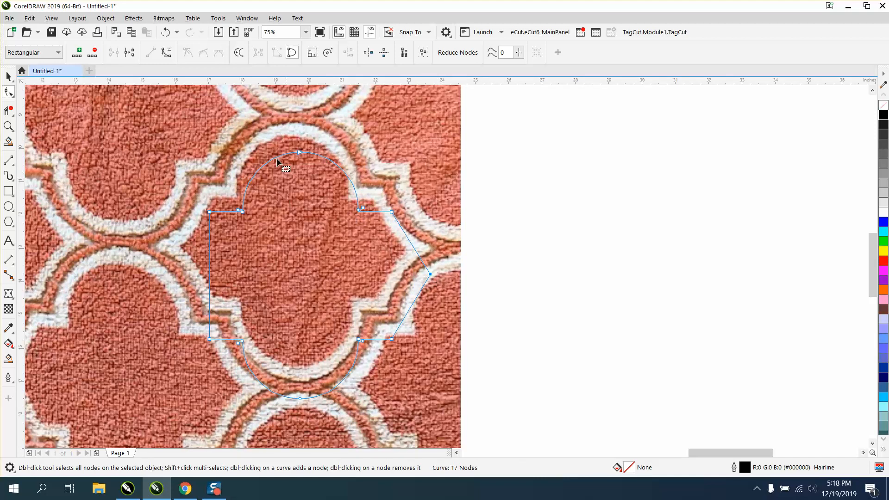
mouse_move(270, 127)
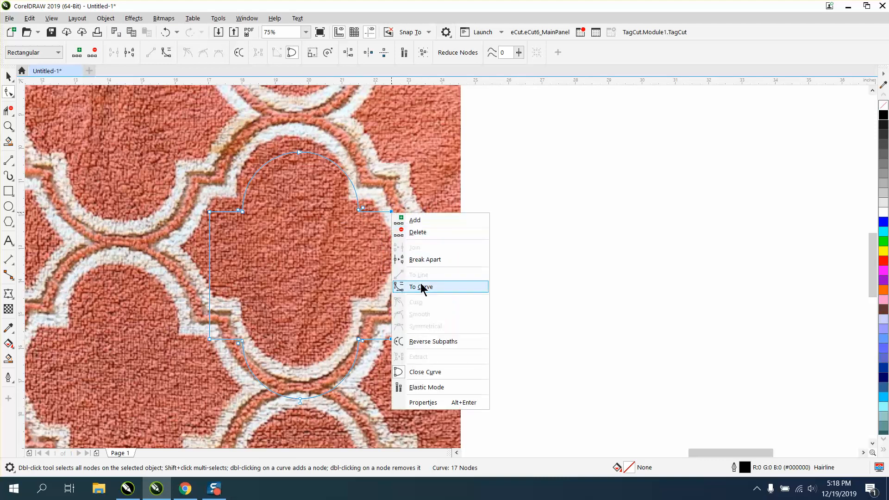
click(420, 286)
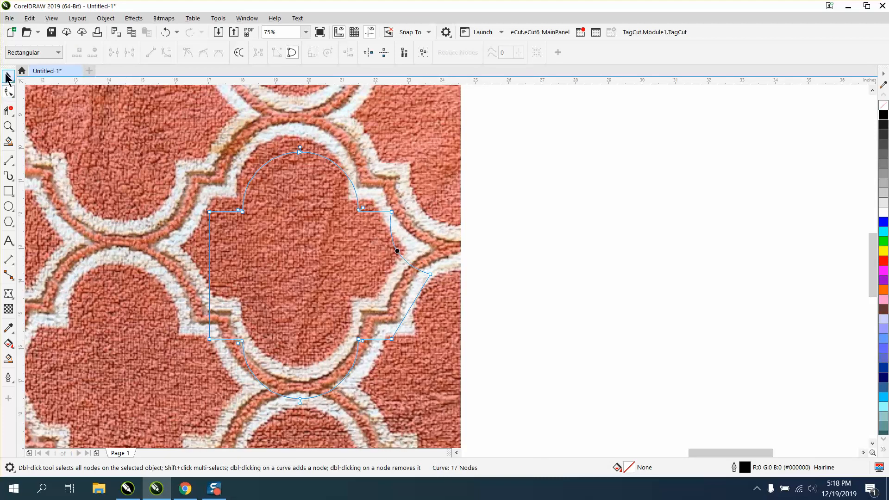
click(8, 77)
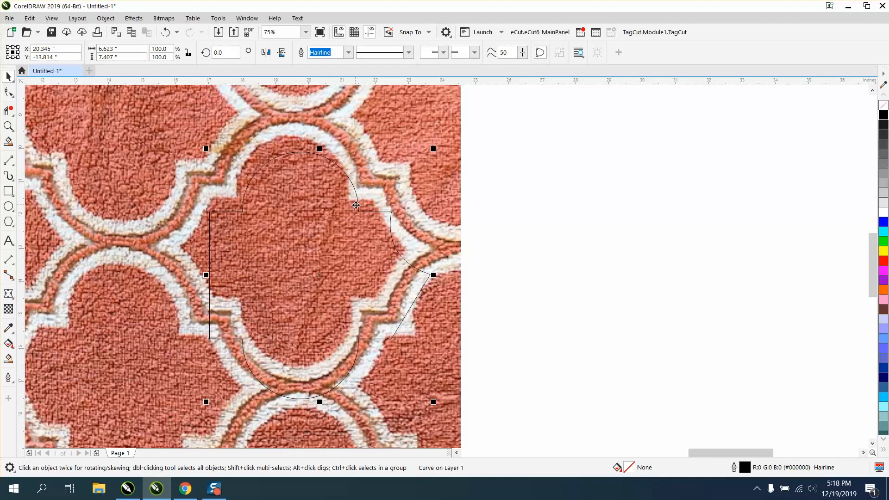
Move the half tile off the photo and drop a duplicate beside it.
drag(356, 205, 625, 187)
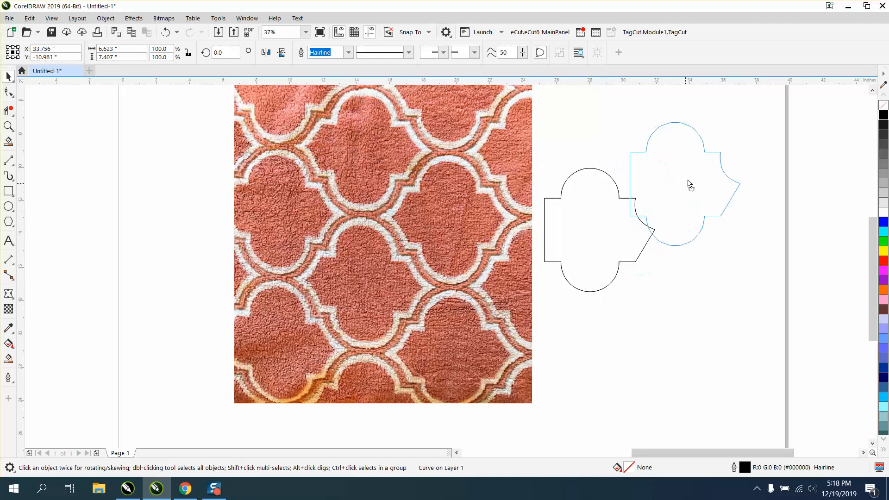
drag(689, 183, 678, 167)
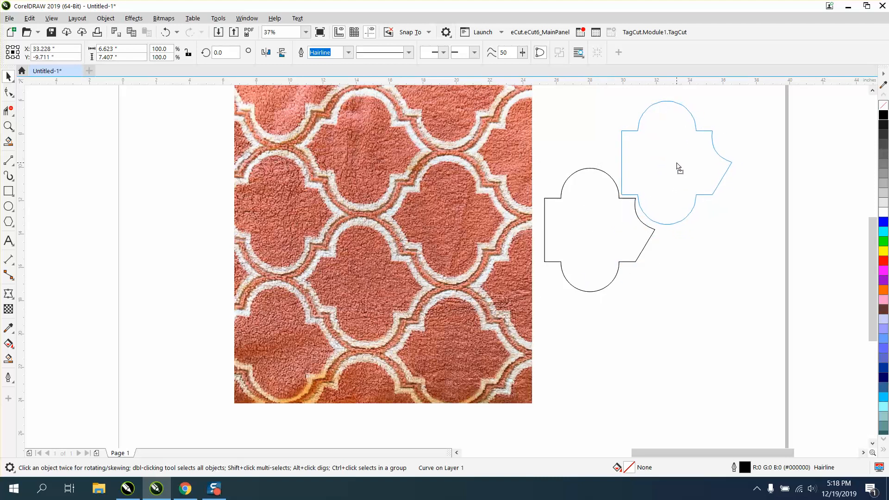
click(675, 164)
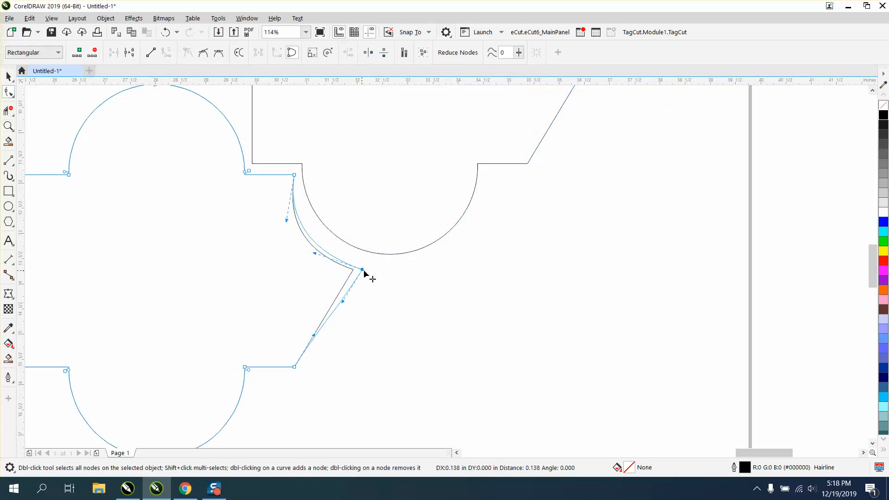
Bend the edges into the right tip inward into concave curves and zoom in on the halves.
drag(362, 269, 374, 268)
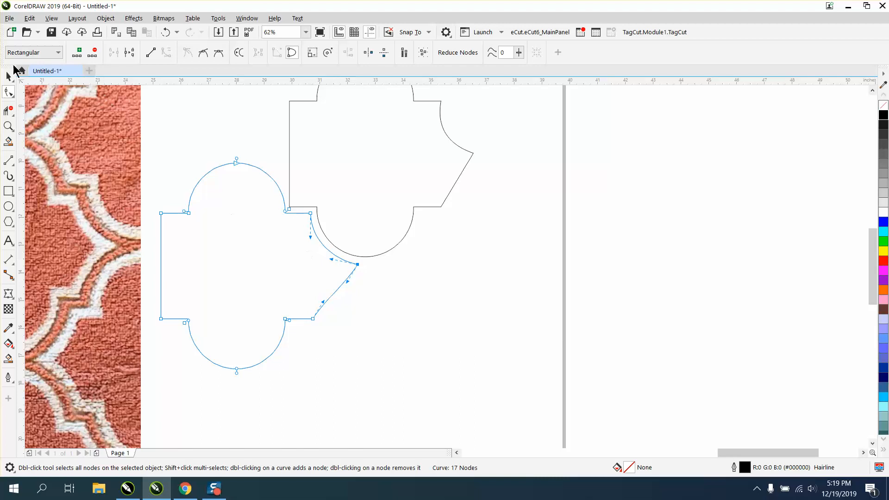
click(8, 77)
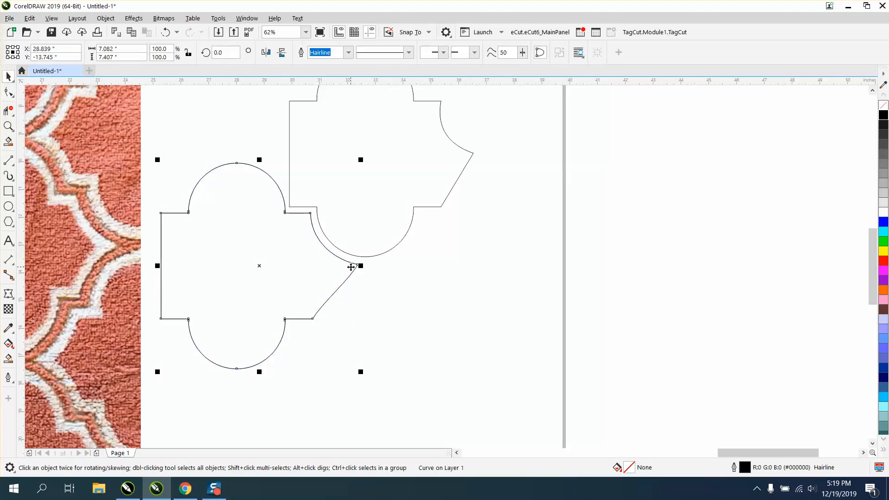
click(266, 52)
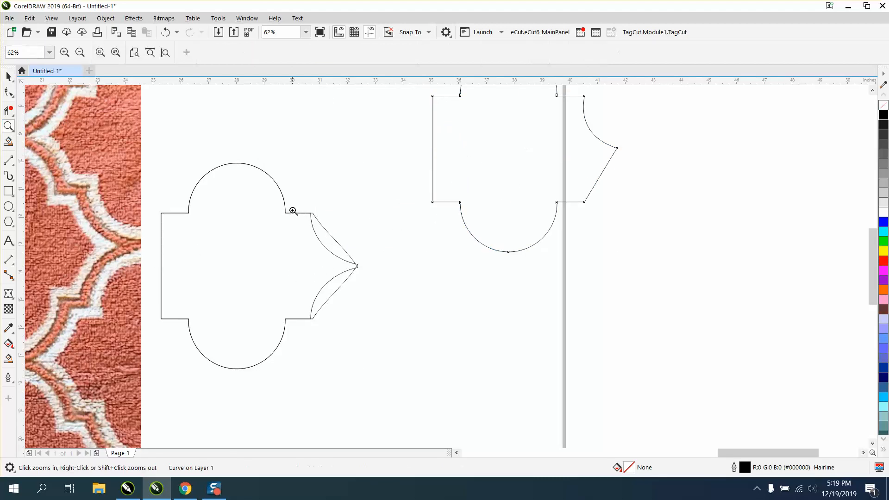
click(293, 210)
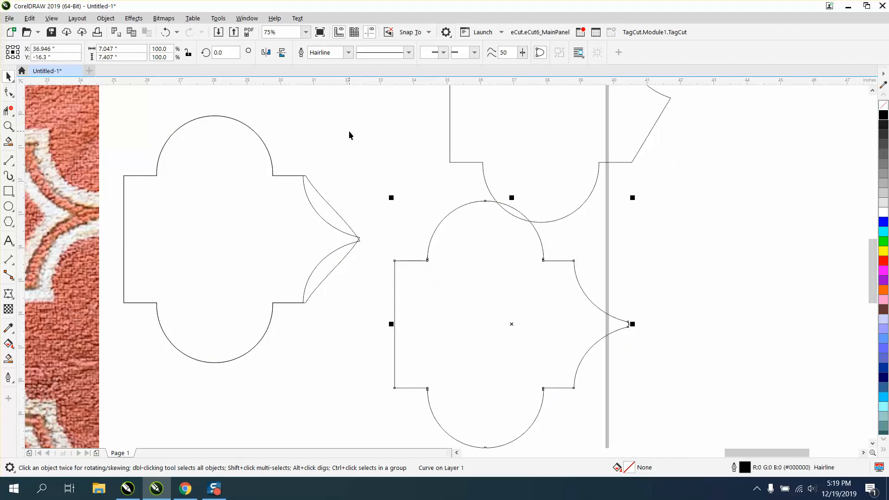
Mirror a copy of the half tile and align it against the original to form the quatrefoil.
click(266, 52)
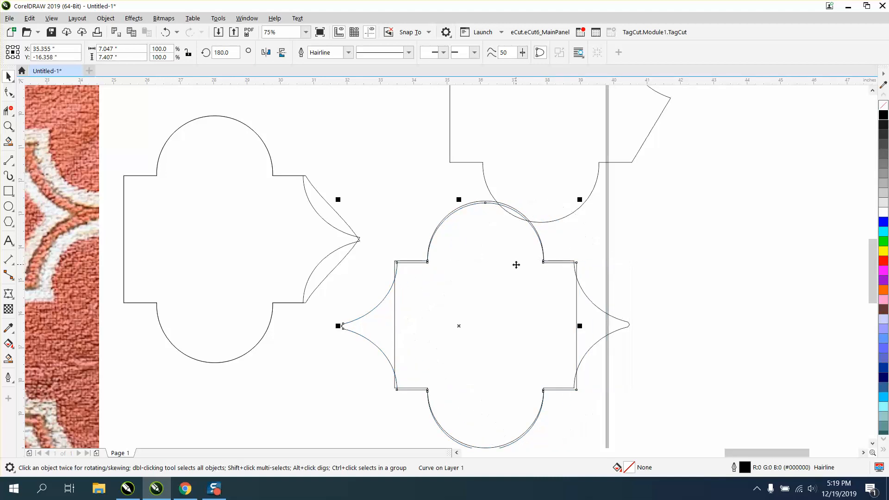
mouse_move(534, 276)
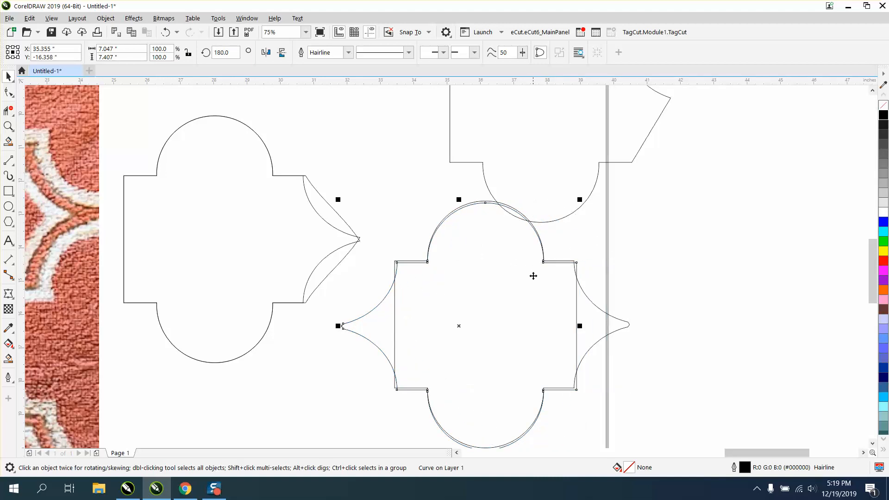
drag(458, 326, 638, 242)
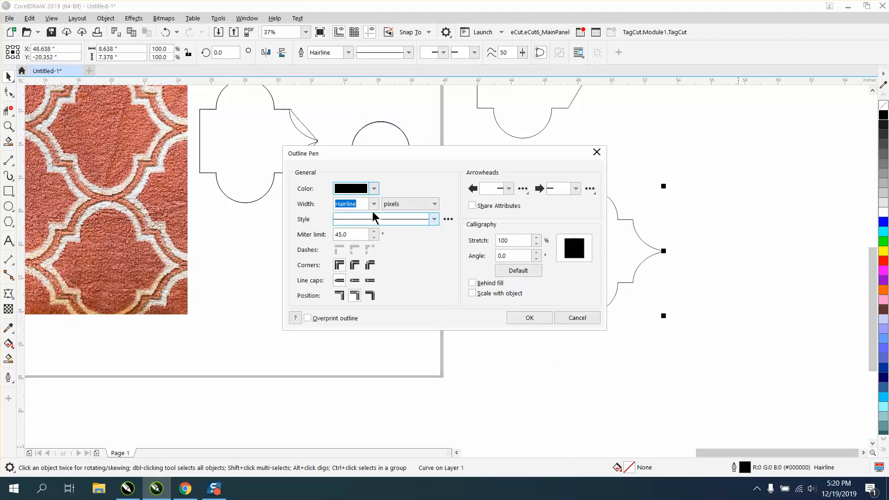
Set the tile's outline width to 50 px and confirm.
click(373, 204)
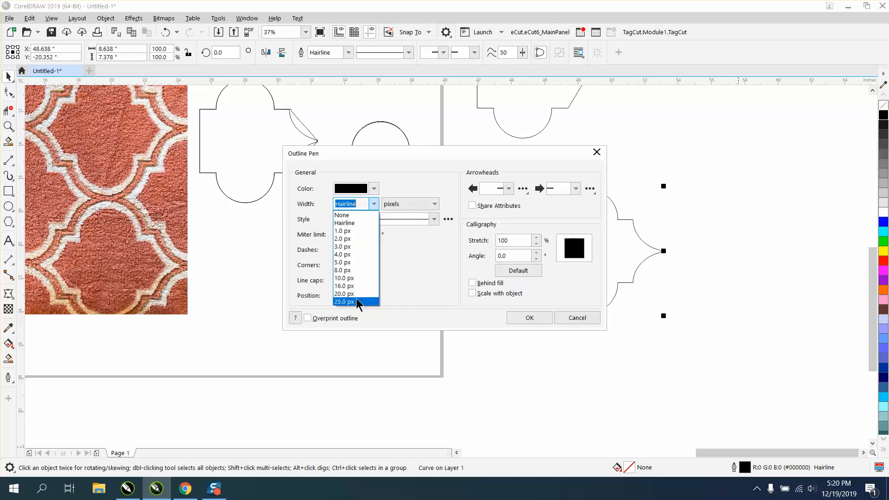
mouse_move(356, 308)
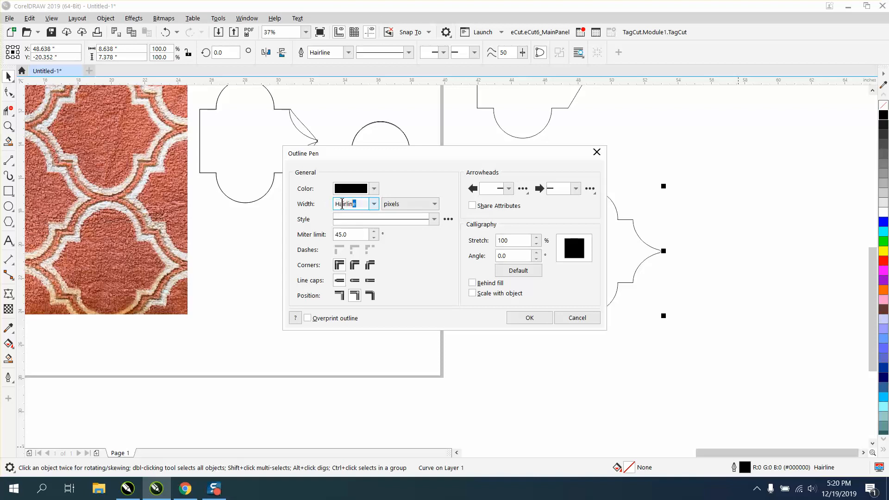
click(528, 318)
text(50)
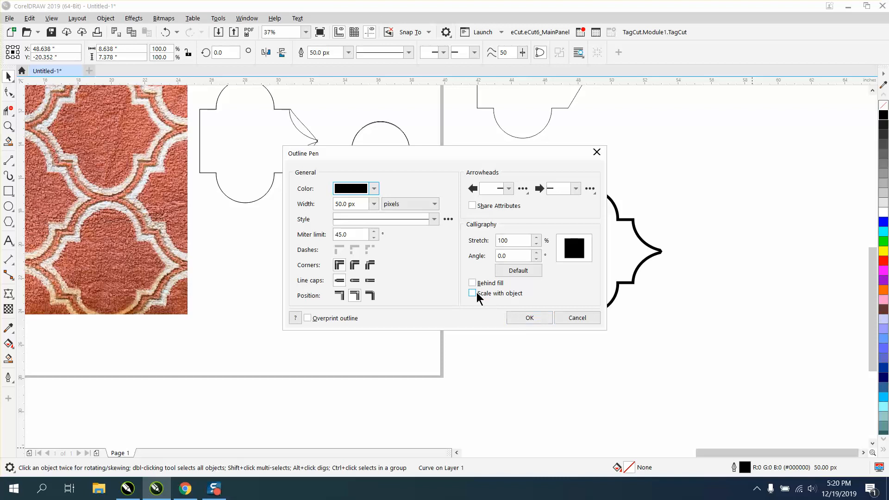
click(529, 318)
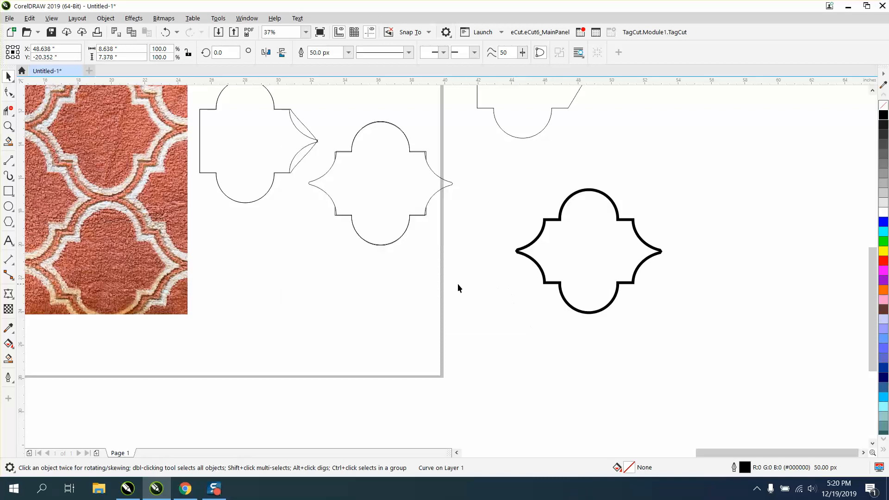
click(588, 251)
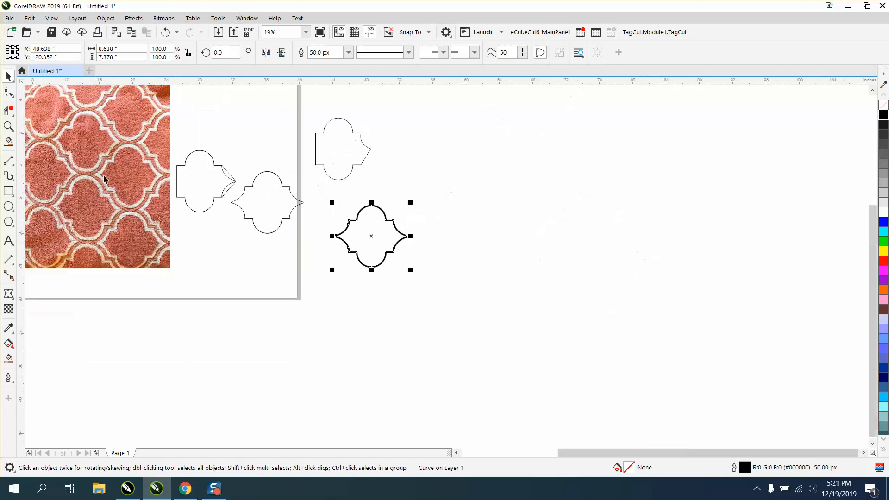
mouse_move(92, 179)
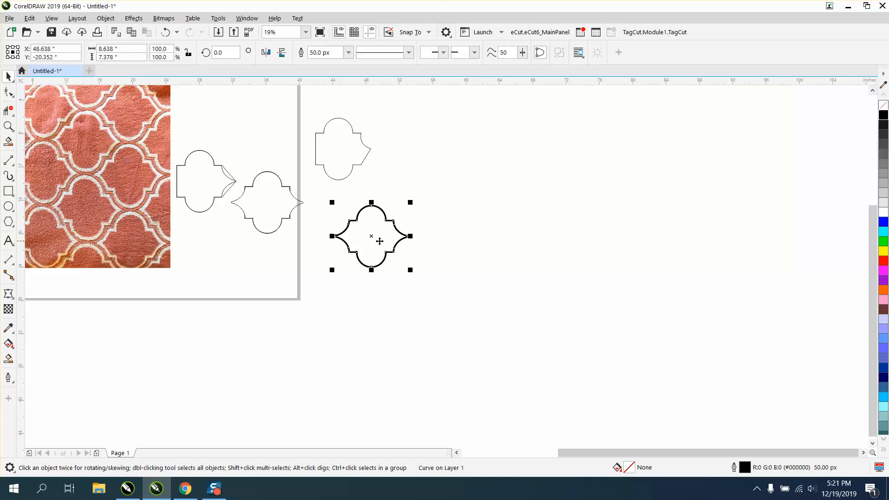
Place tile copies diagonally and lower right to form three interlocking tiles.
drag(370, 236, 417, 204)
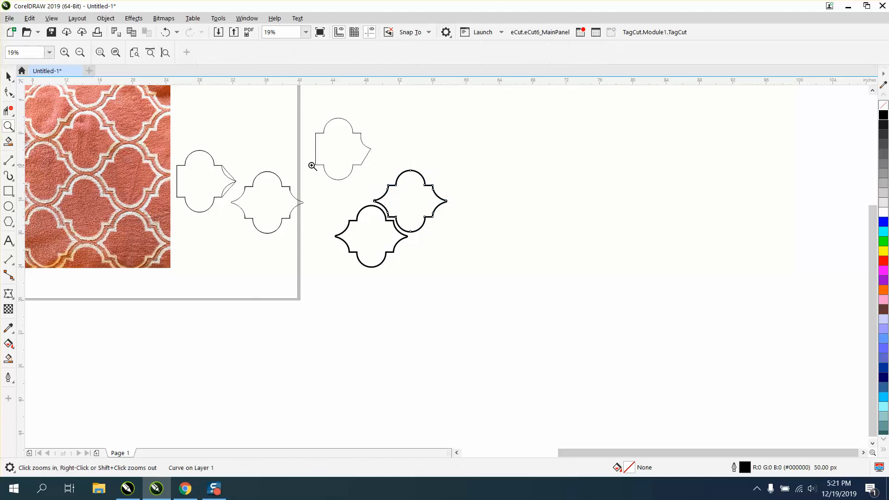
click(311, 166)
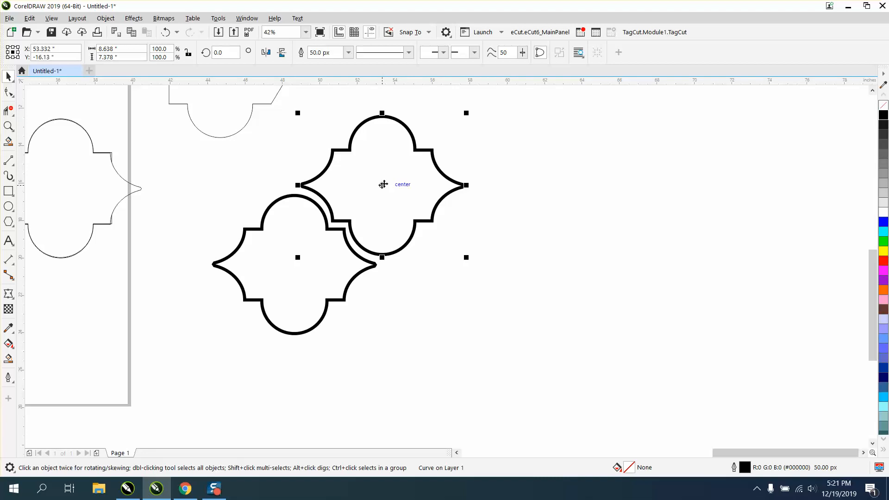
click(382, 183)
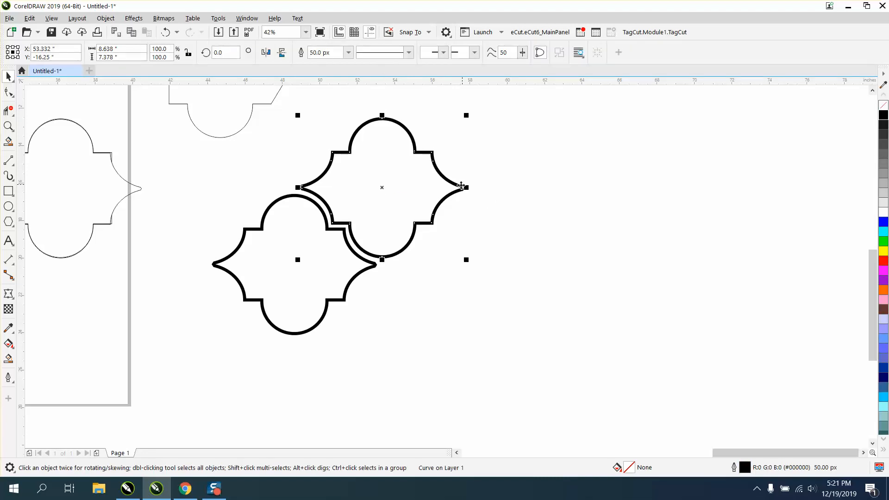
mouse_move(462, 187)
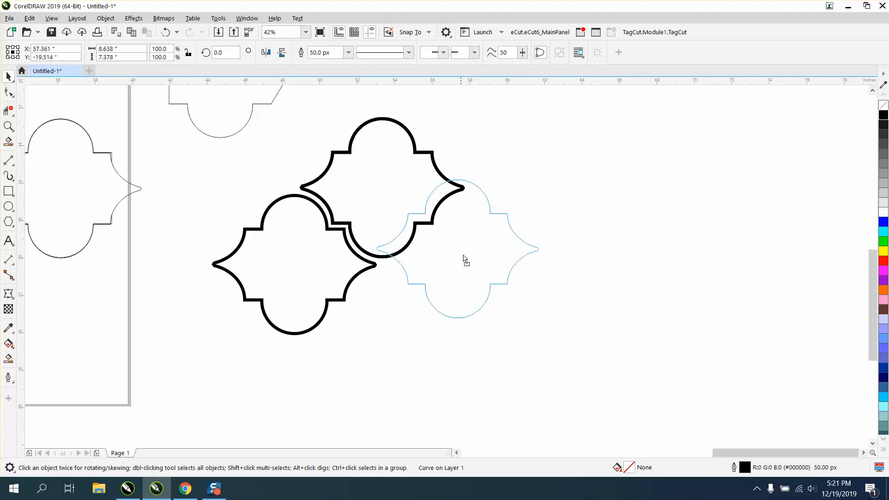
drag(464, 259, 469, 268)
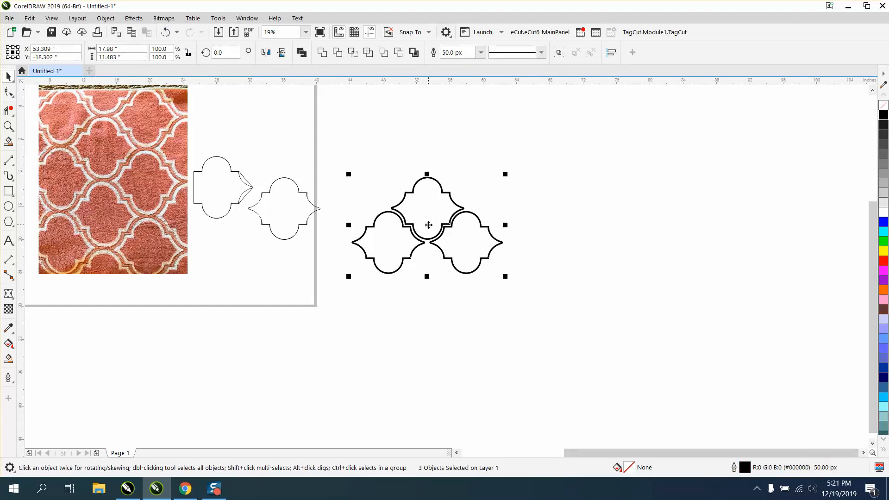
Drop a copy of the three tiles directly below them to make a six-tile block.
drag(428, 224, 429, 299)
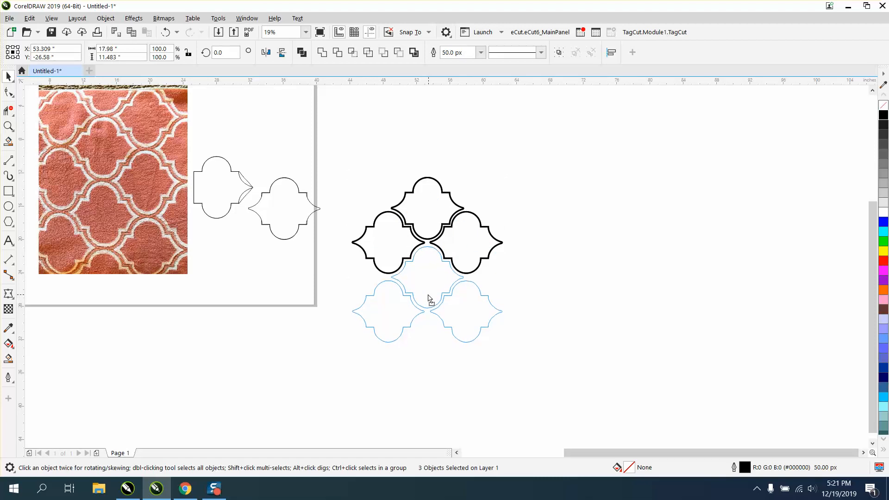
click(429, 297)
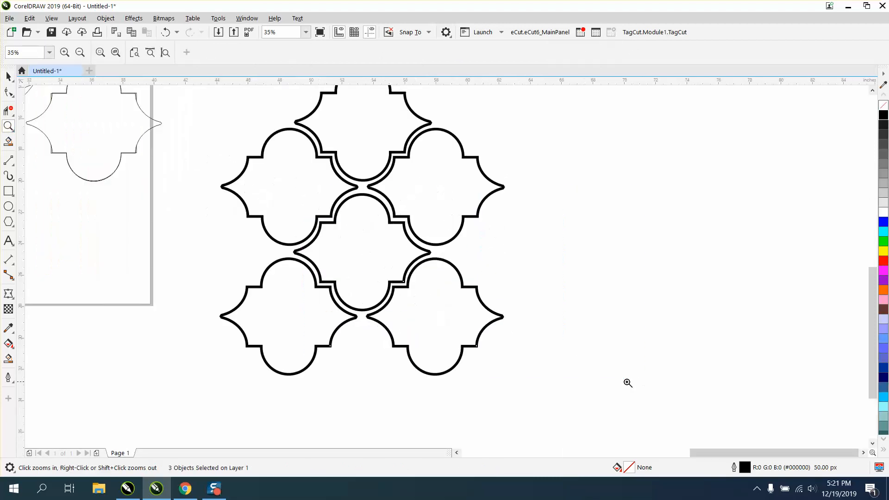
mouse_move(391, 208)
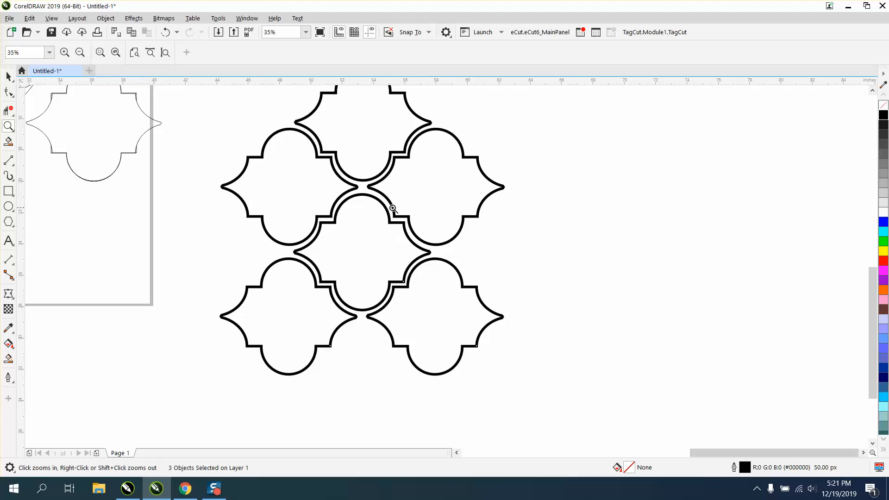
mouse_move(386, 200)
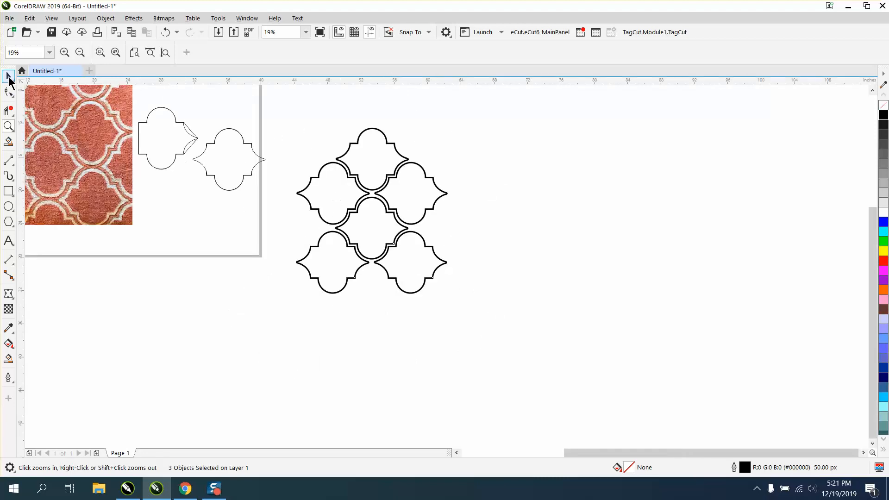
click(371, 210)
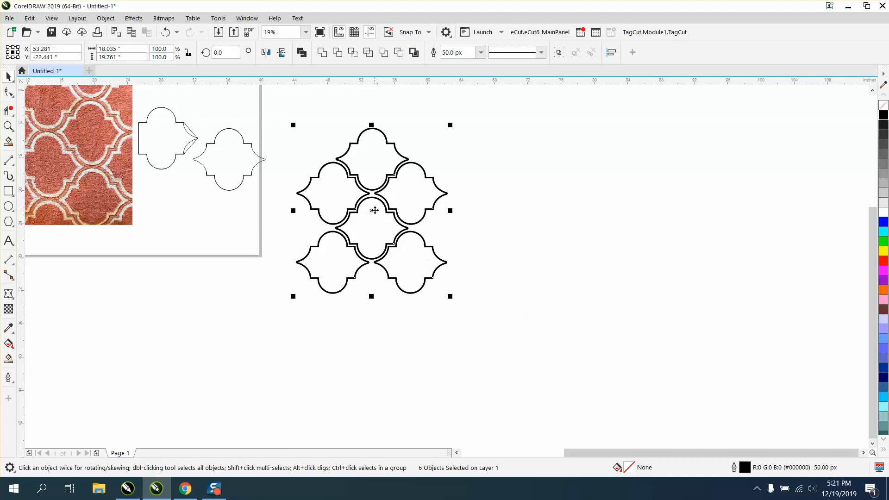
Copy the six-tile block alongside itself to start building out the large lattice.
drag(374, 210, 499, 248)
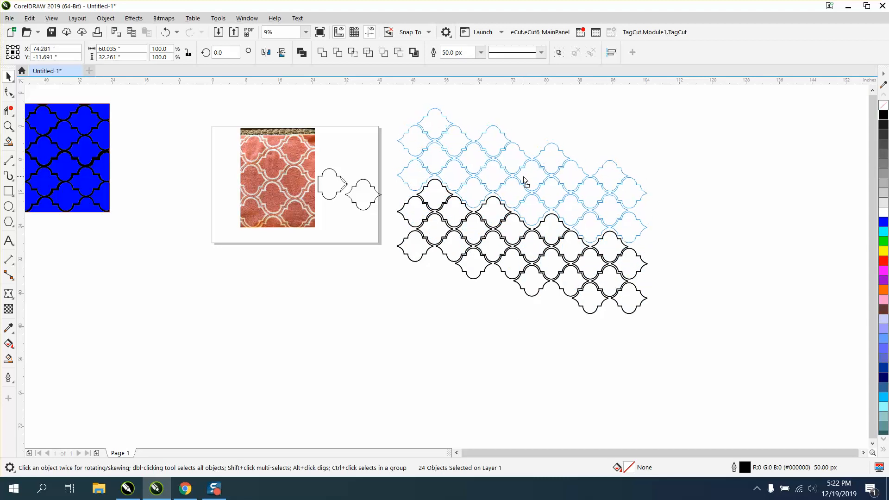
click(8, 125)
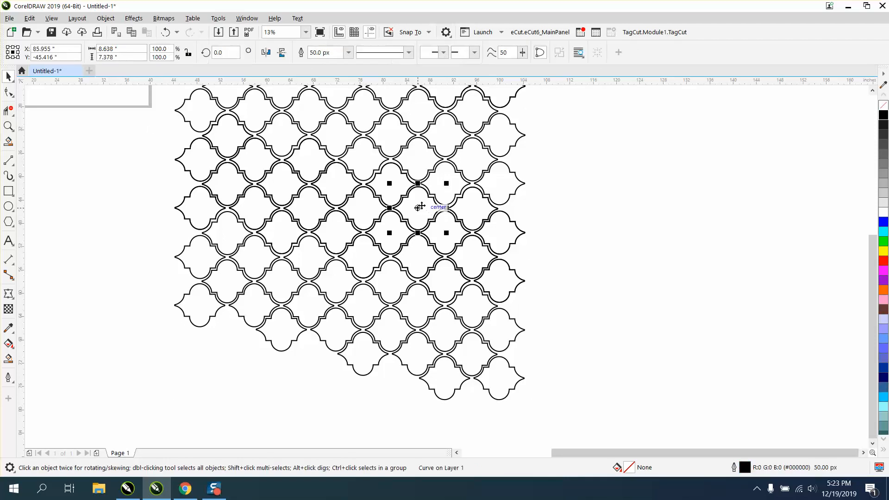
mouse_move(242, 220)
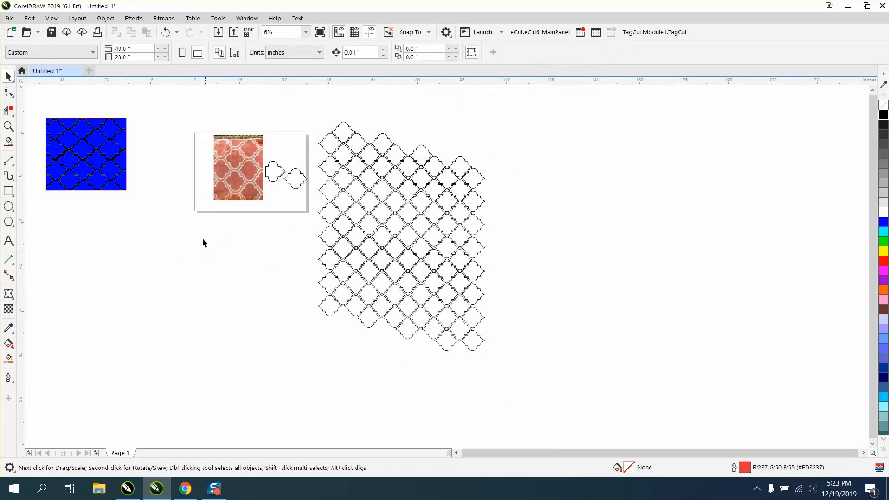
Intersect the pattern with the red rectangle to keep a rectangular 91-object panel and zoom in on it.
click(397, 232)
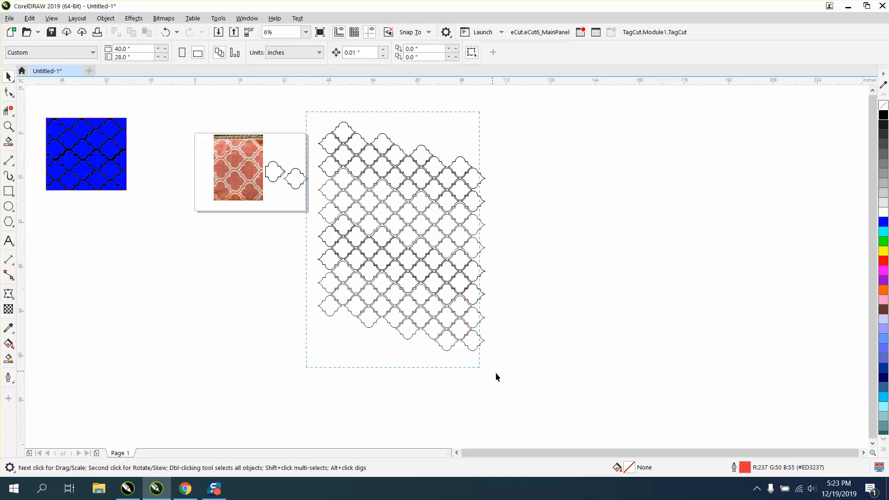
click(400, 235)
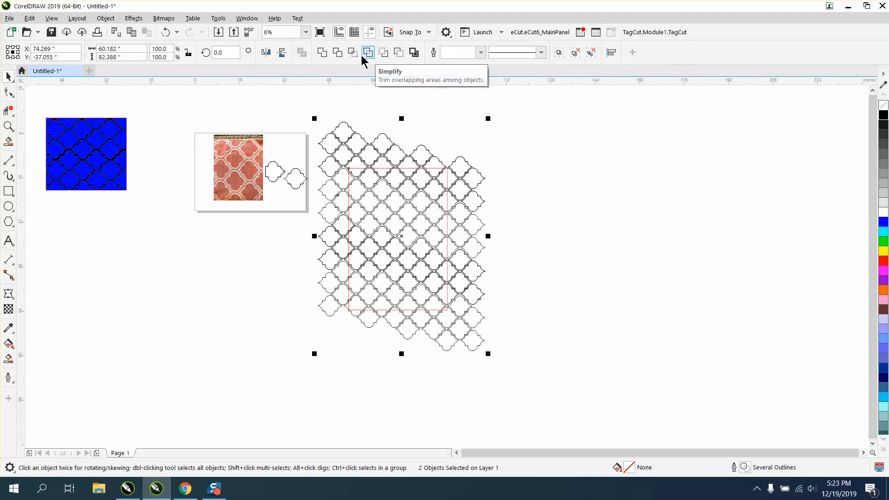
click(368, 52)
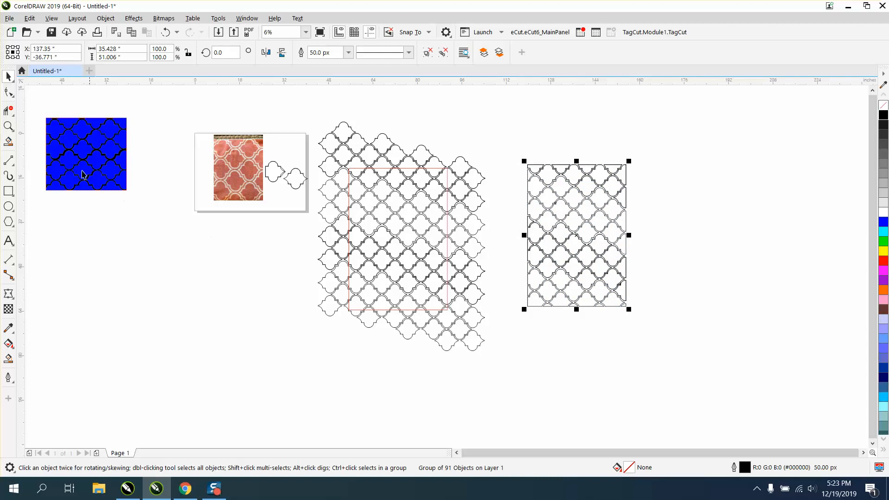
click(9, 126)
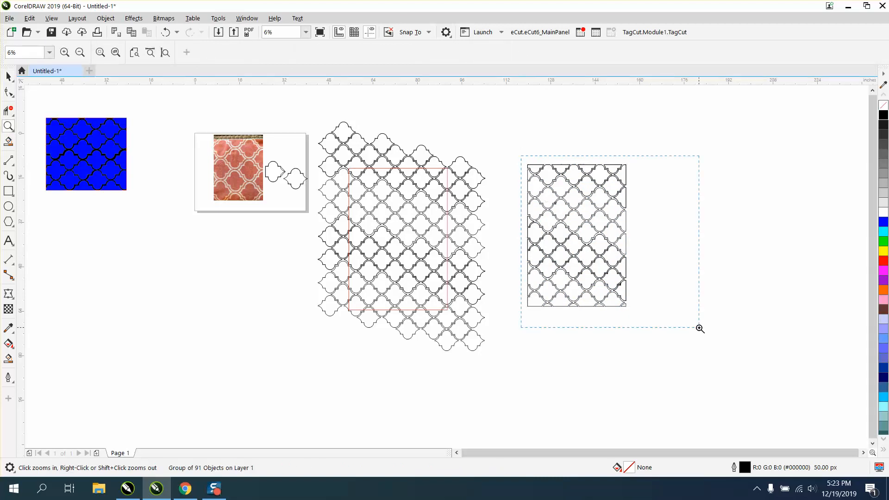
click(700, 328)
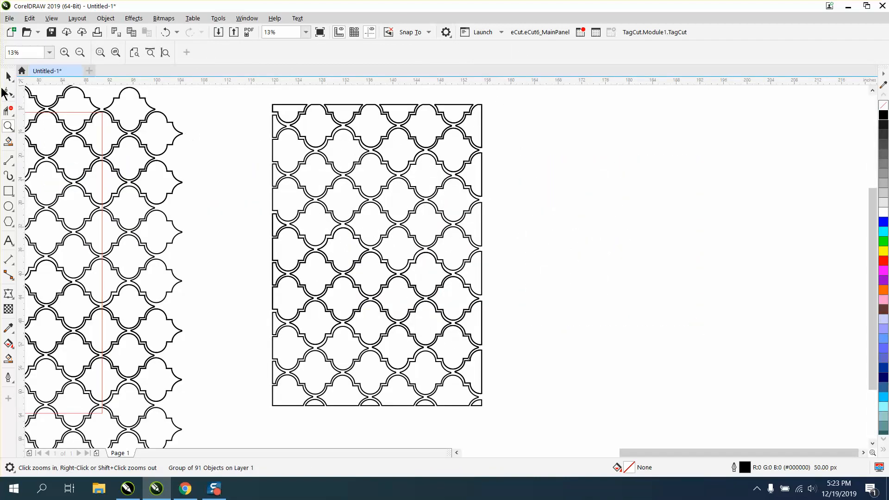
click(376, 255)
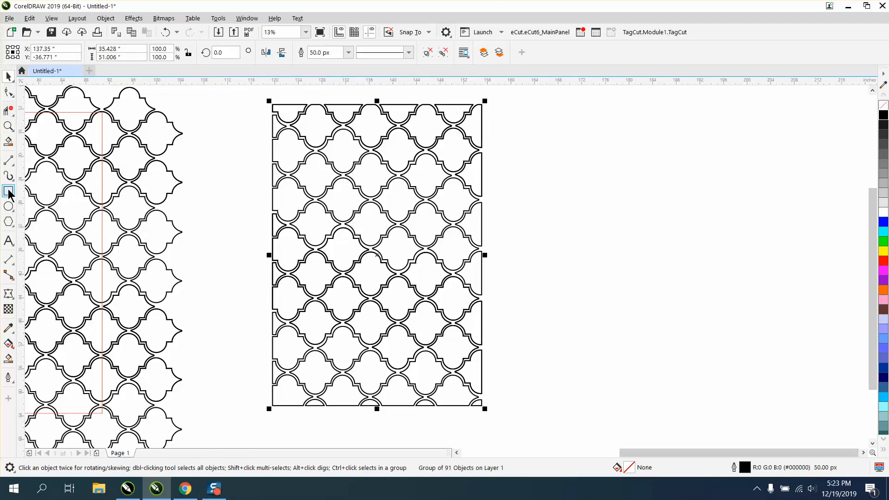
Smart-fill the enclosed bands of the trimmed quatrefoil panel with solid blue, no outline.
click(9, 191)
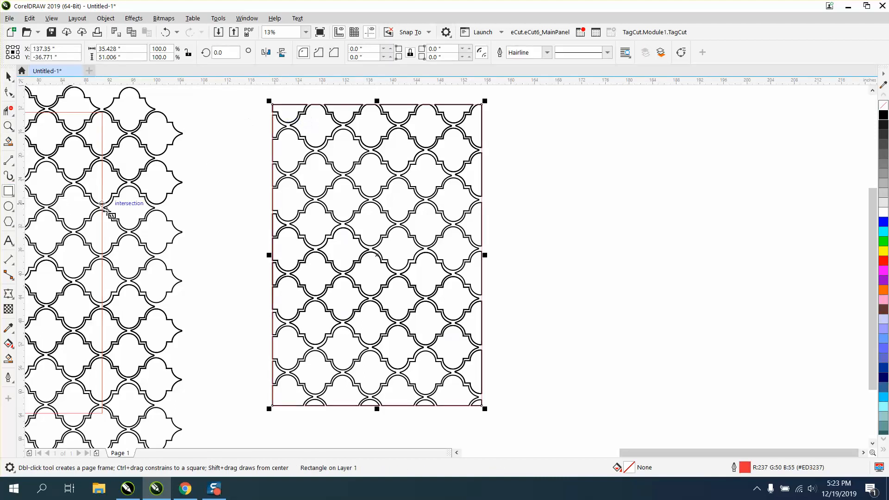
mouse_move(8, 317)
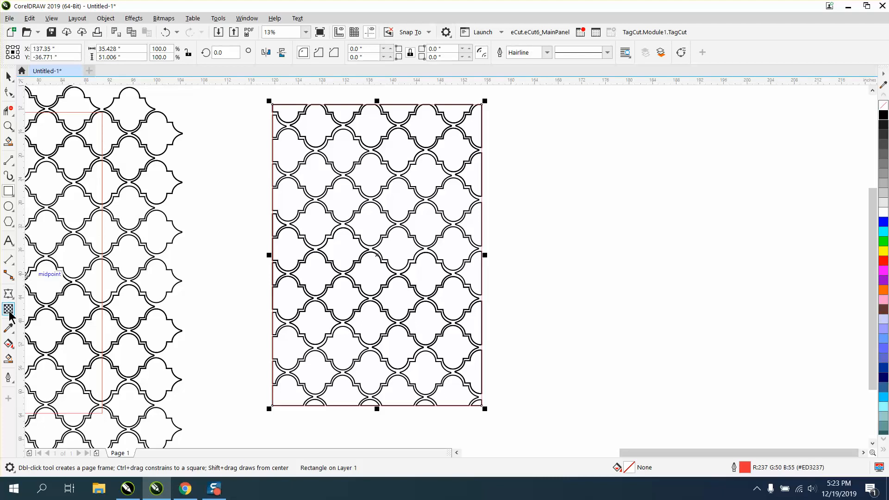
click(8, 310)
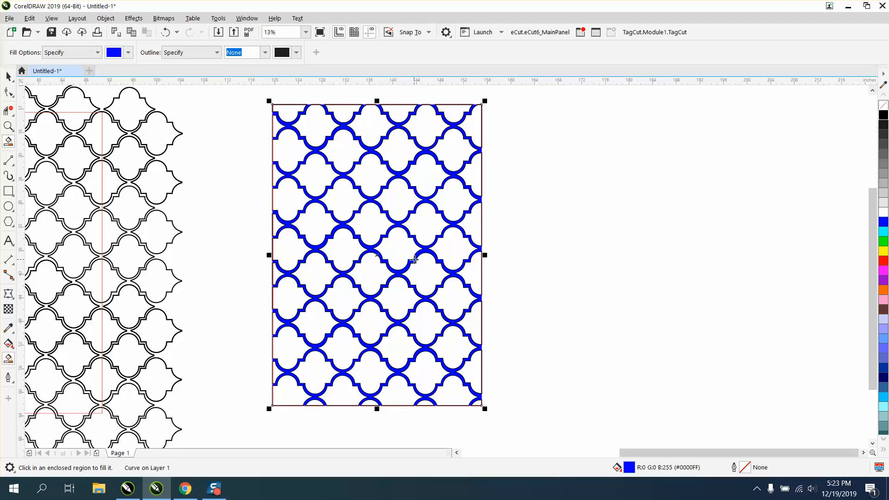
mouse_move(393, 291)
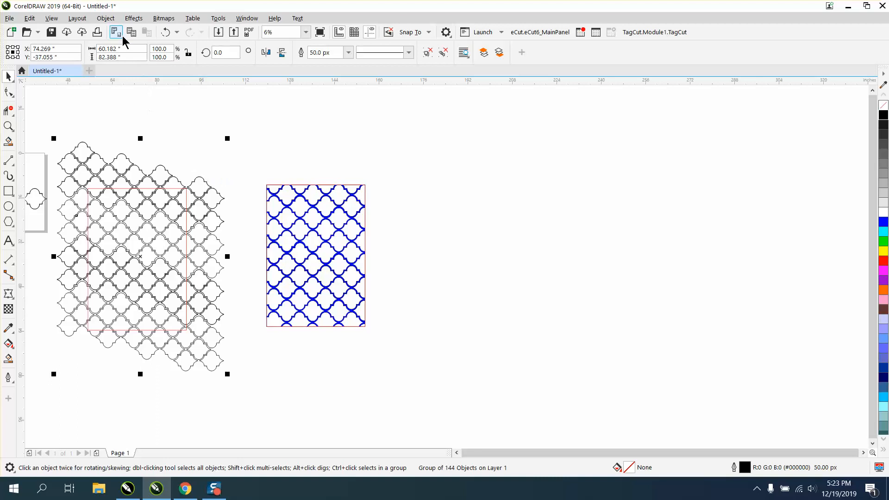
Isolate one quatrefoil tile at close zoom and drop a copy diagonally below, overlapping its corner.
click(105, 17)
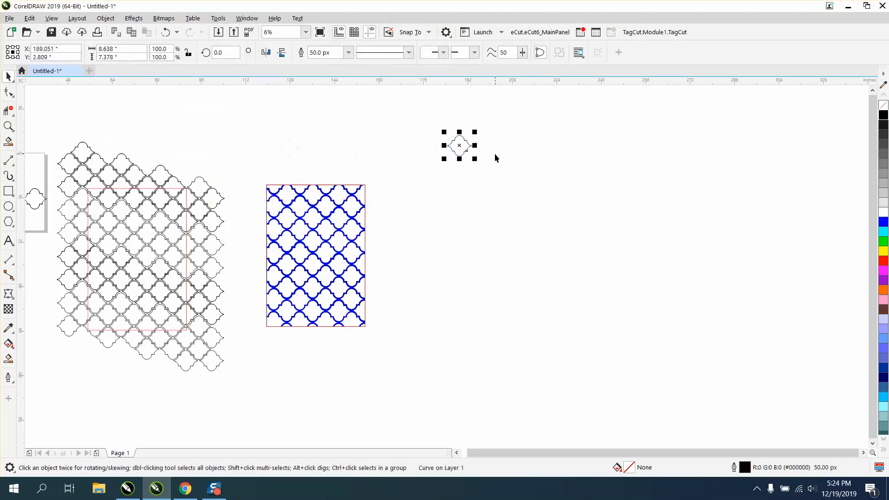
click(8, 126)
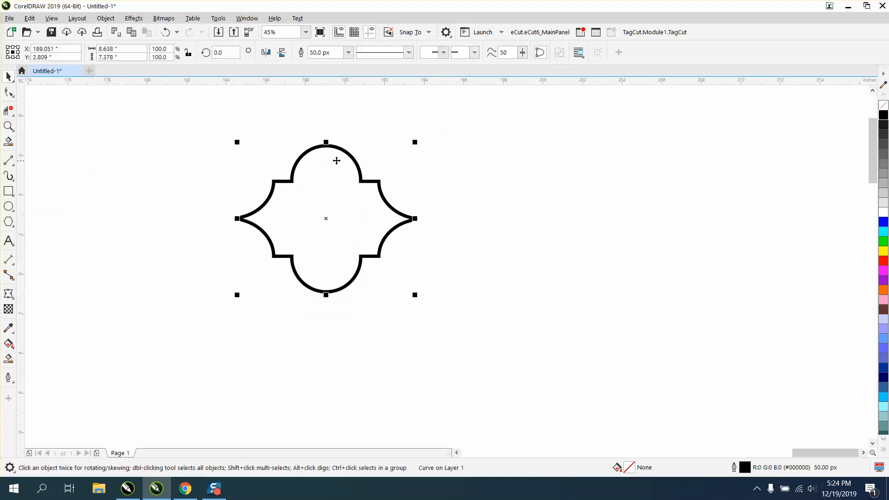
mouse_move(339, 168)
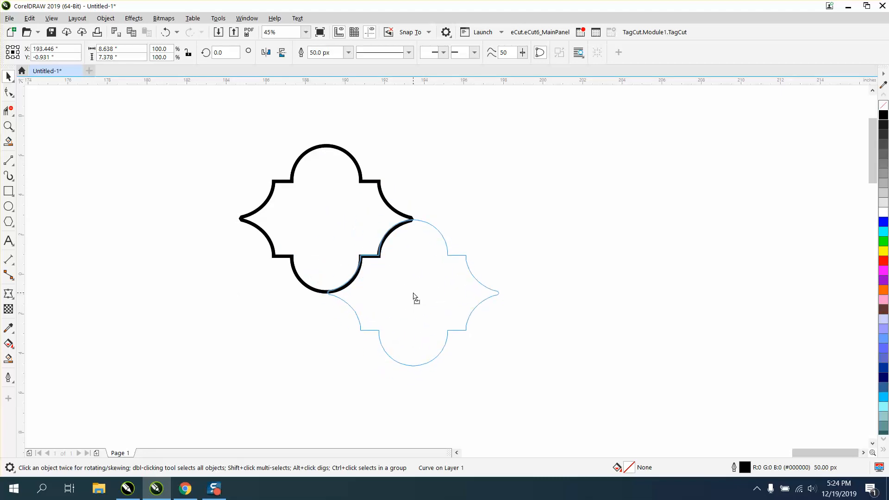
click(412, 293)
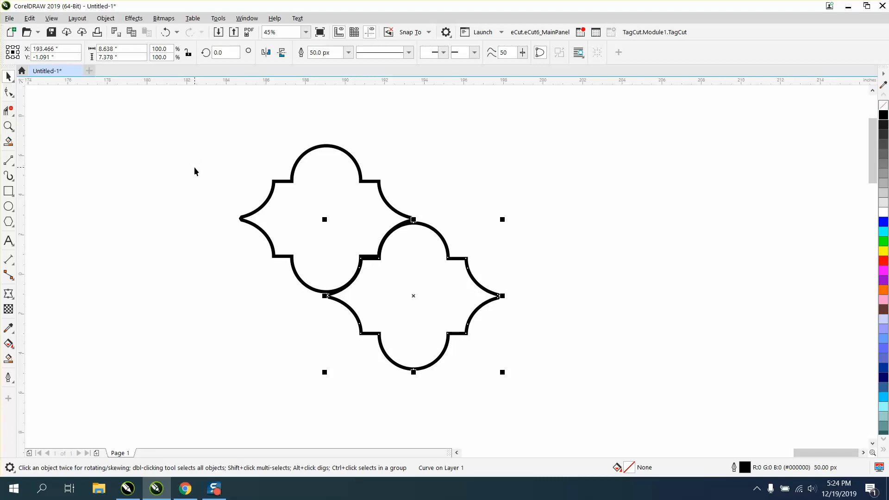
Deselect all, set nudge distance to 0.1", and nudge the copied tile slightly apart.
click(397, 149)
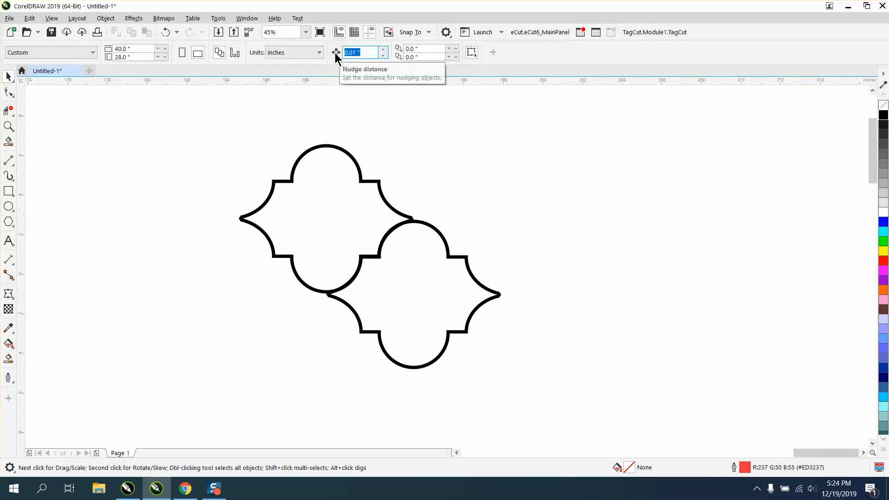
text(.1)
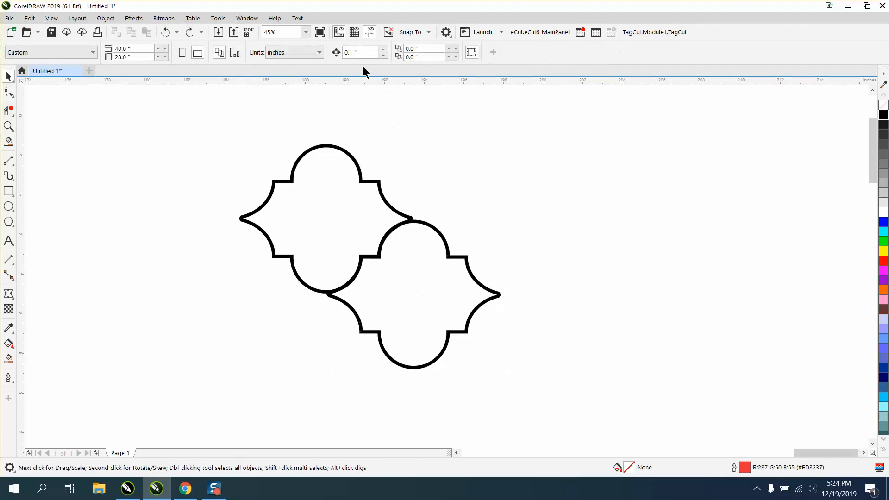
text(.3)
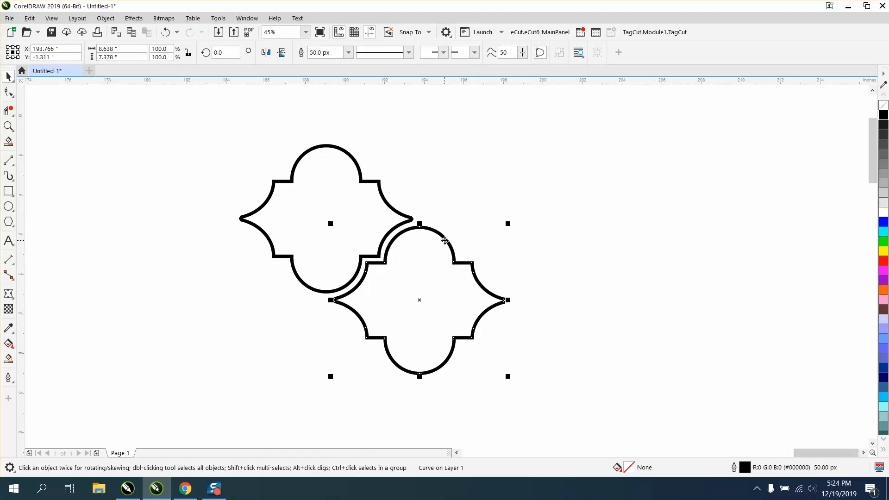
mouse_move(417, 242)
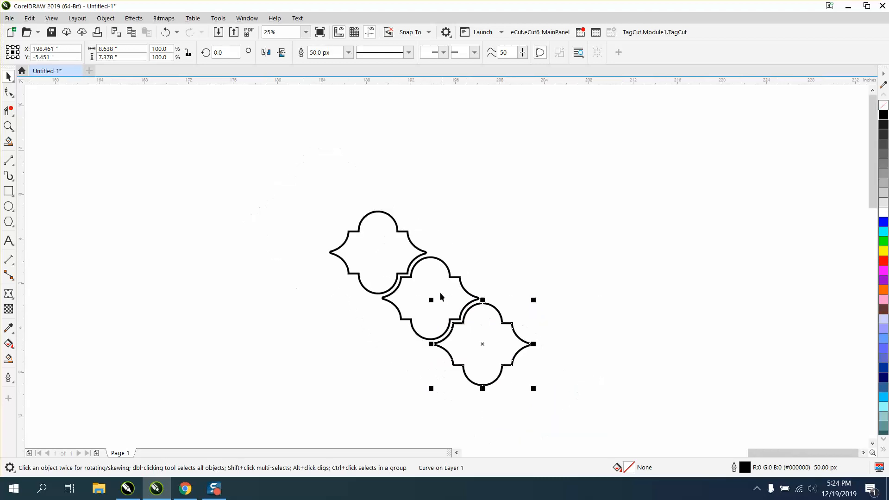
mouse_move(335, 325)
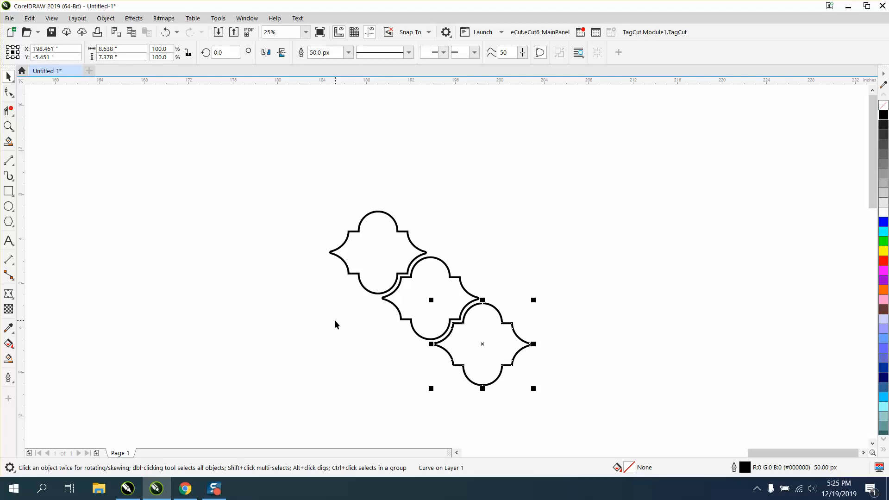